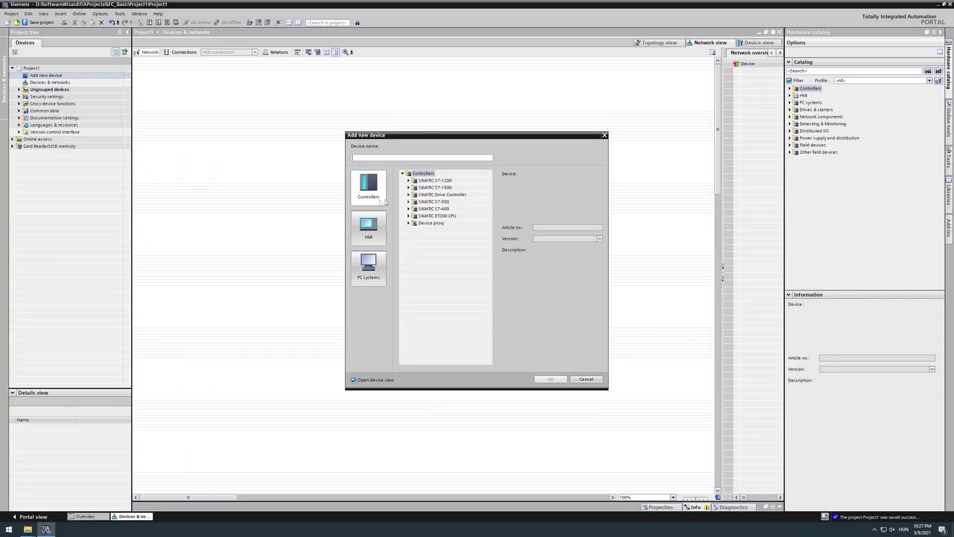
Add a CPU 1516-3 PN/DP (6ES7 516-3AN00-0AB0) named SoftwareWizard_PLC to the project.
{"action": "left_click", "coordinate": [409, 187]}
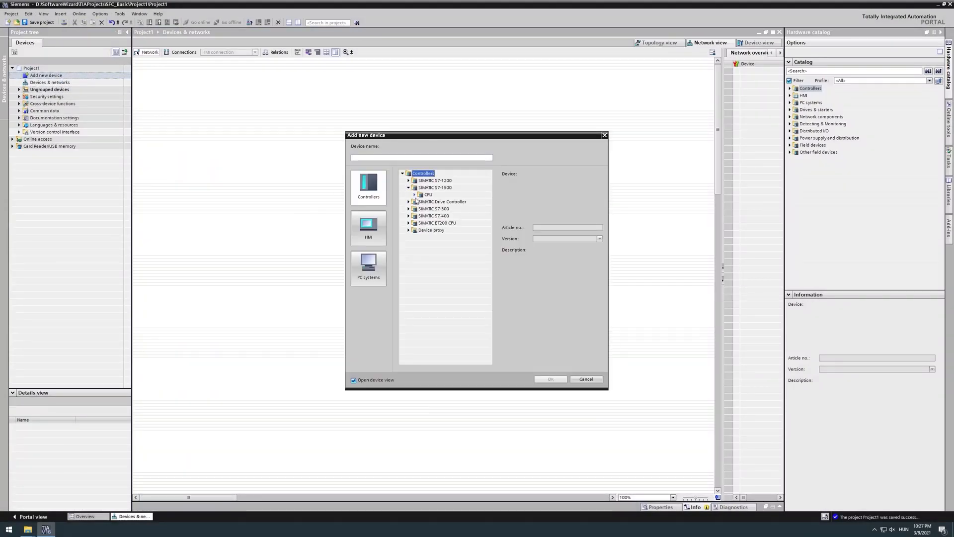
{"action": "left_click", "coordinate": [447, 216]}
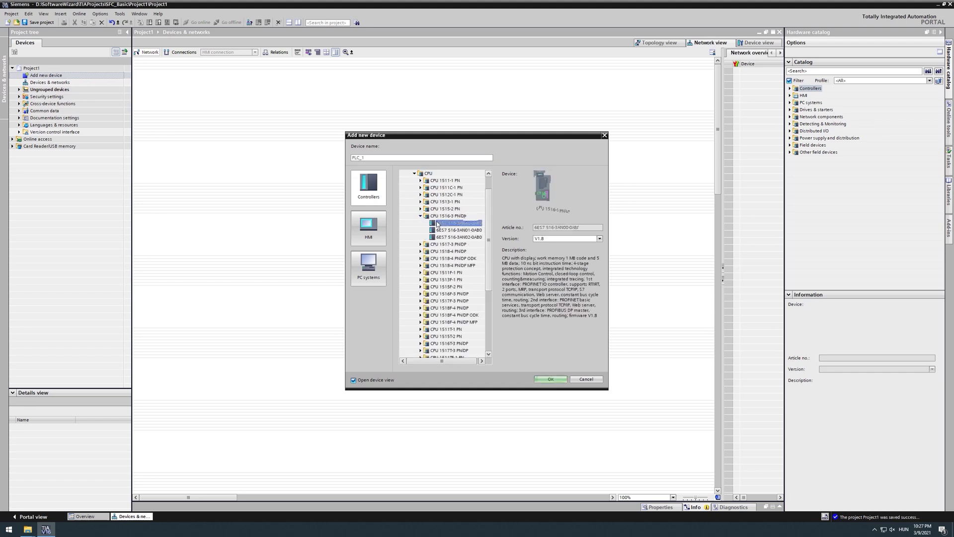
{"action": "left_click", "coordinate": [458, 223]}
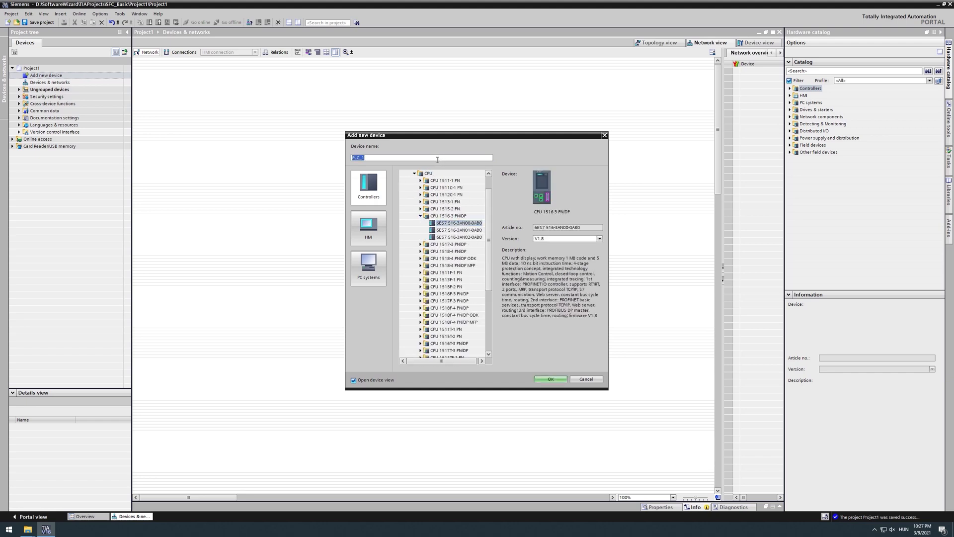
{"action": "type", "text": "SoftwareWizar"}
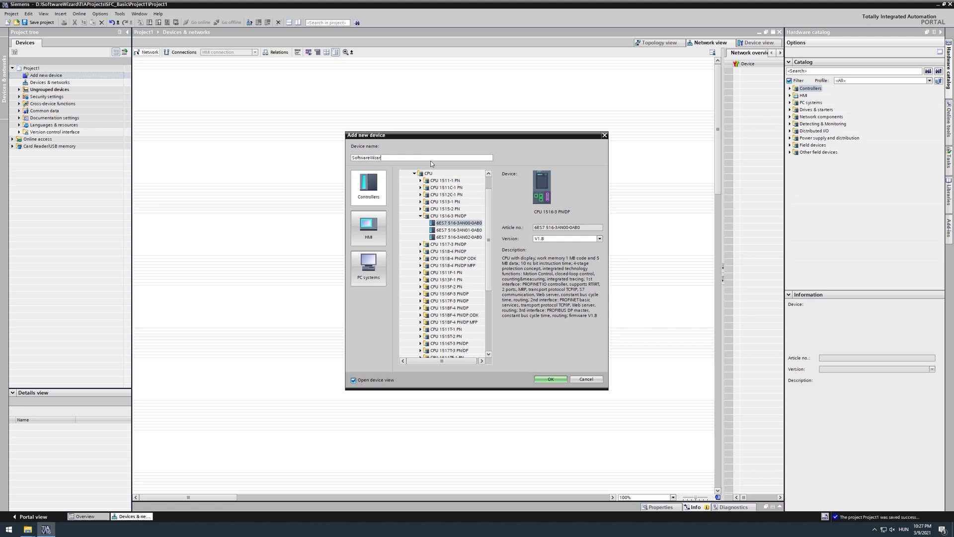
{"action": "left_click", "coordinate": [548, 379]}
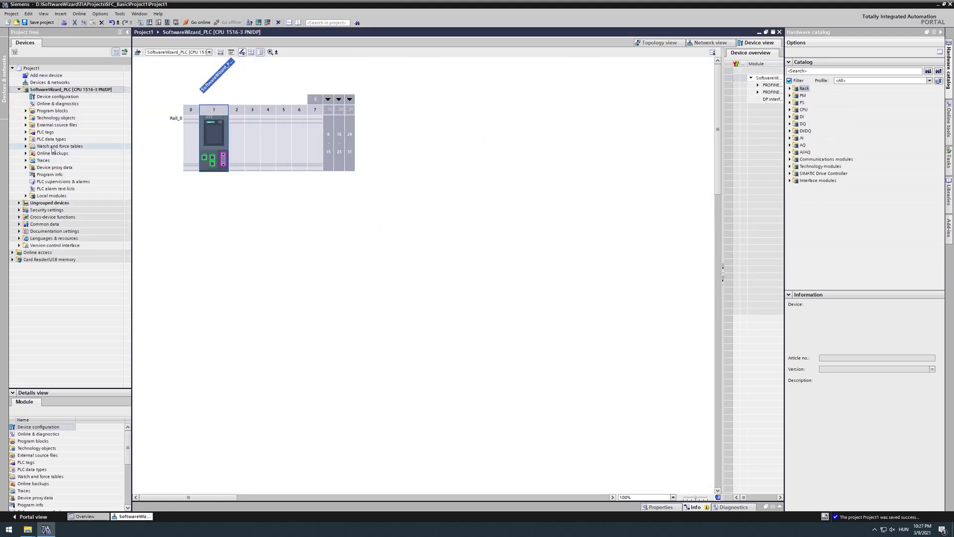
Enter Bool tags VehicleSensor, TicketSensor, GateOpen, GateClosed, IssueTicket, OpenGate, CloseGate with I/Q addresses.
{"action": "left_click", "coordinate": [25, 132]}
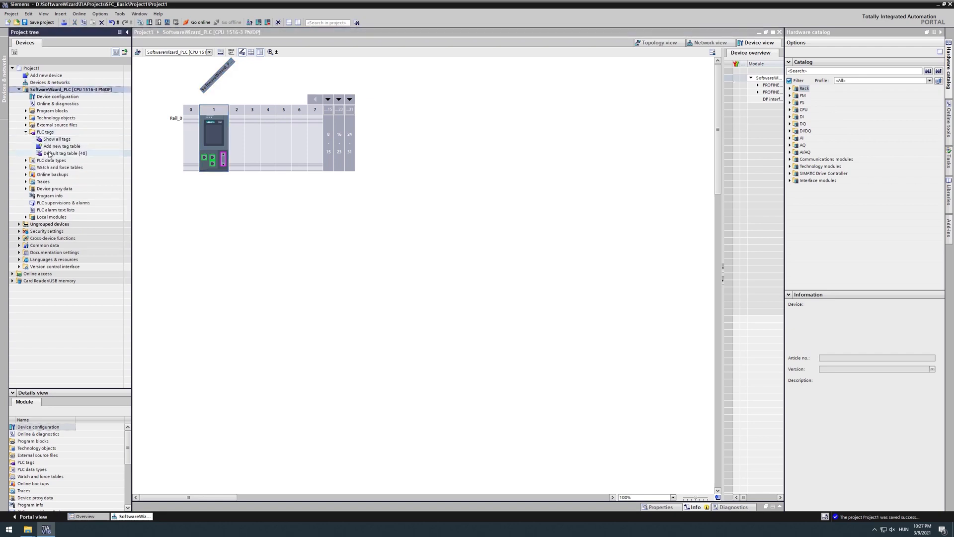
{"action": "double_click", "coordinate": [66, 153]}
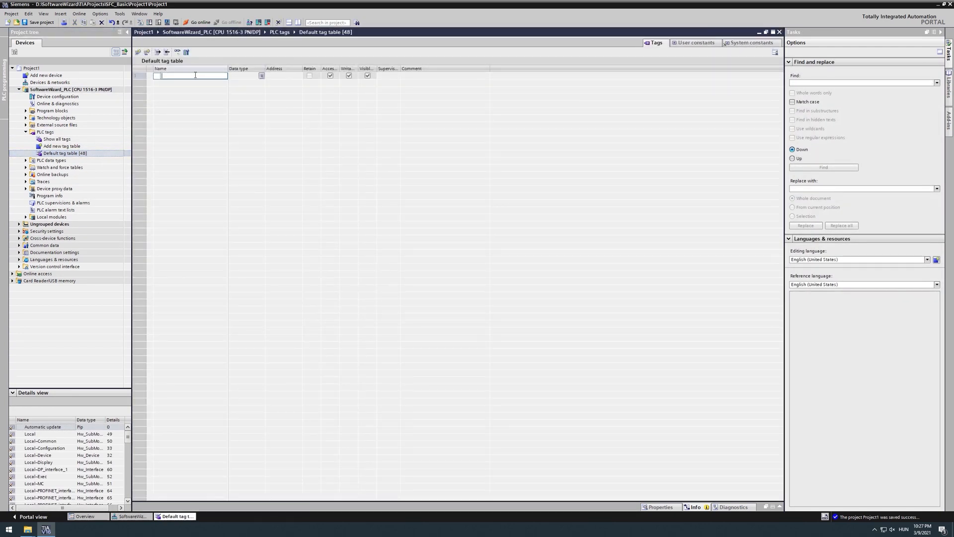
{"action": "type", "text": "VehicleSenso"}
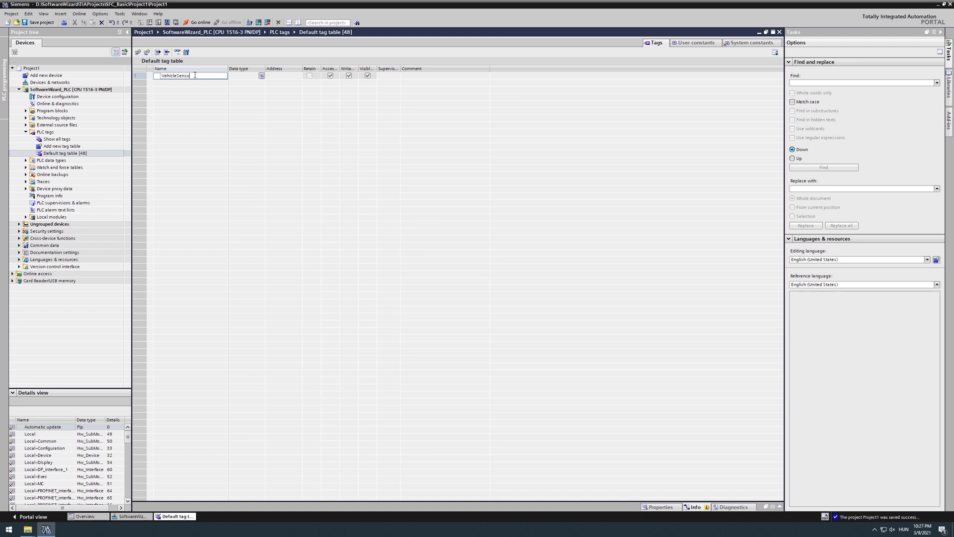
{"action": "type", "text": "TicketSensor"}
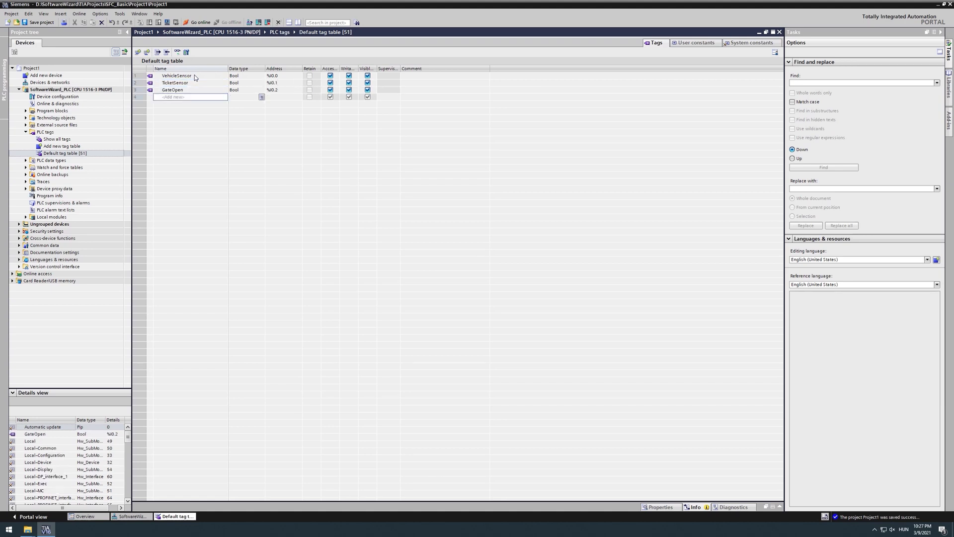
{"action": "type", "text": "GateClosed"}
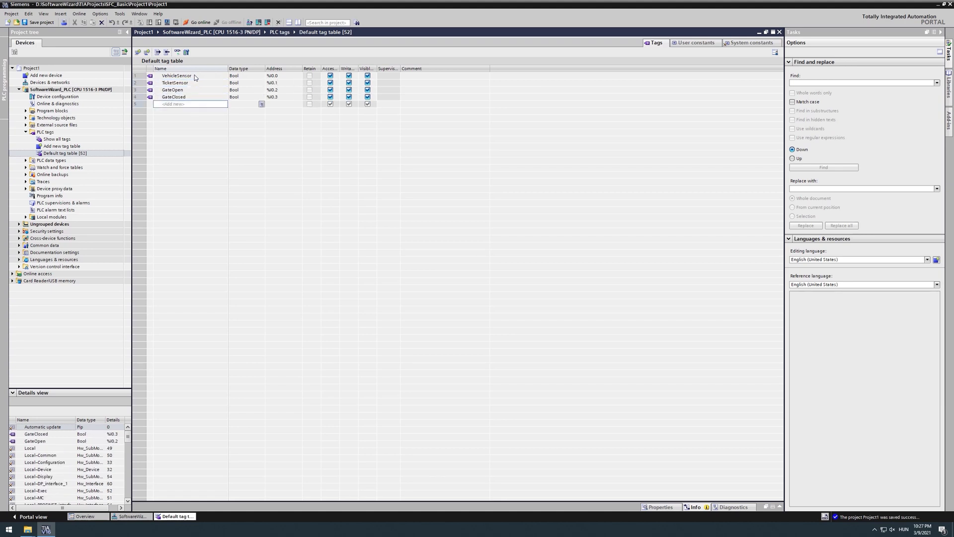
{"action": "type", "text": "IssueTicket"}
{"action": "type", "text": "OpenGate"}
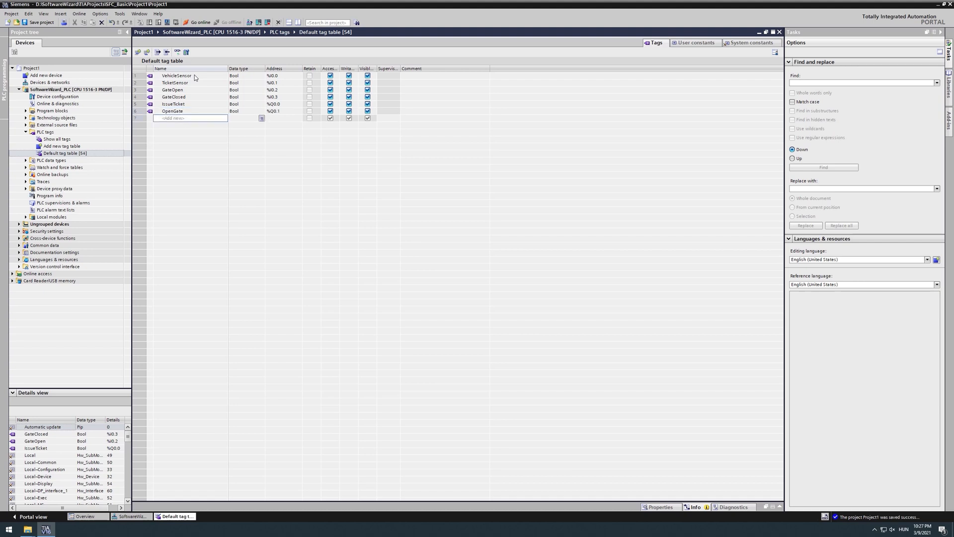
{"action": "type", "text": "CloseGate"}
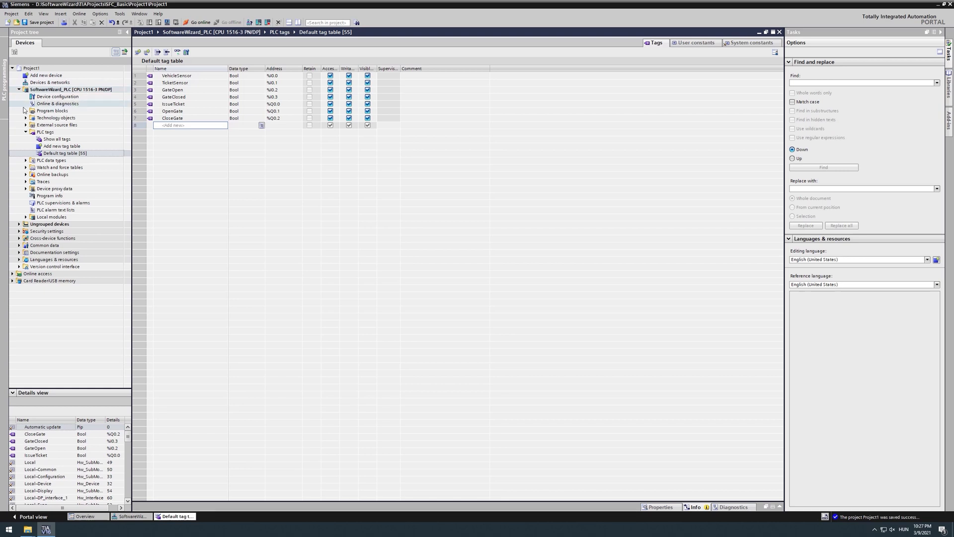
Create data block Display [DB1] holding a static String variable Message.
{"action": "left_click", "coordinate": [25, 110]}
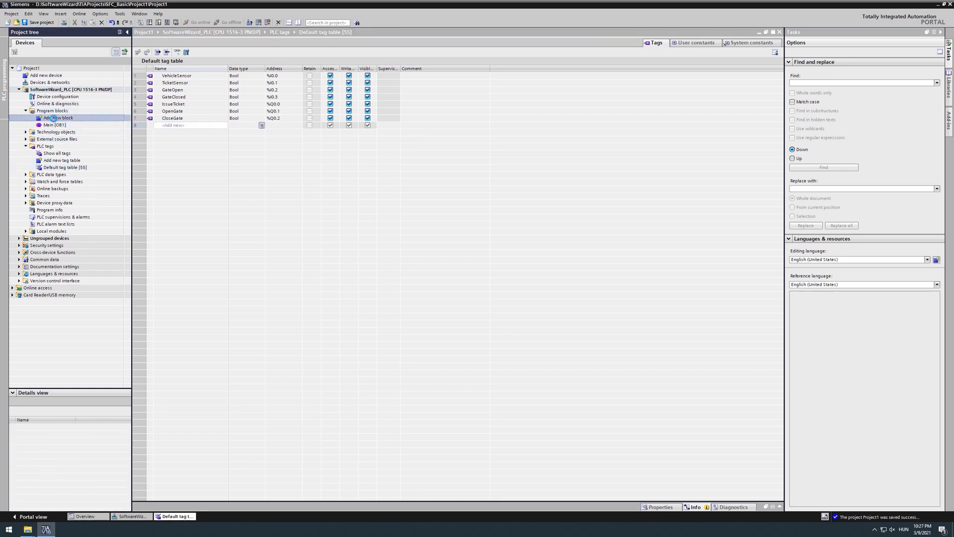
{"action": "double_click", "coordinate": [58, 118]}
{"action": "type", "text": "D"}
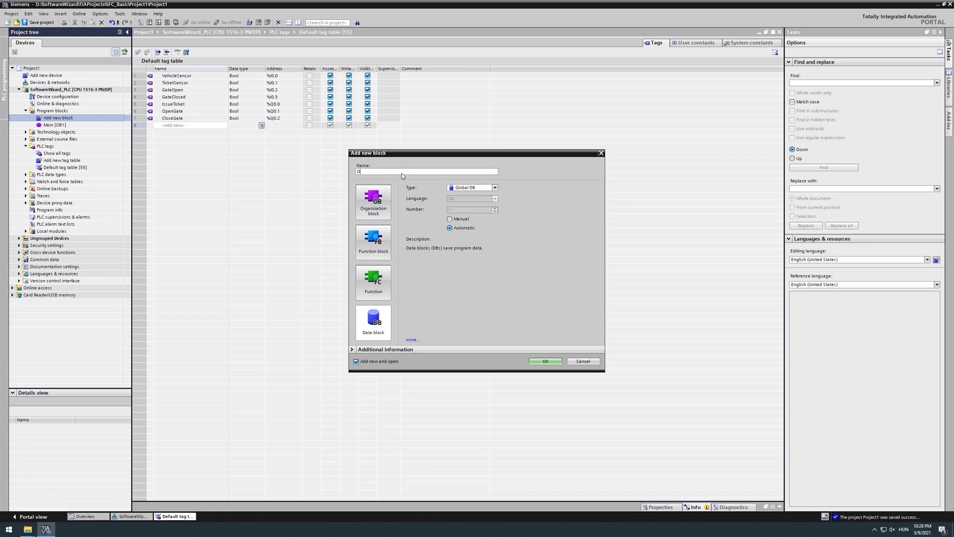
{"action": "left_click", "coordinate": [544, 360]}
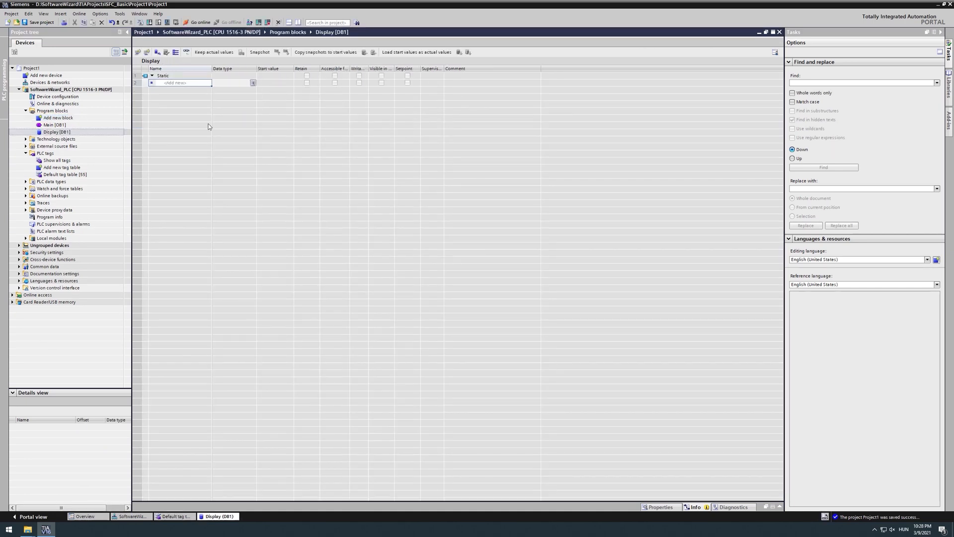
{"action": "type", "text": "MEssage"}
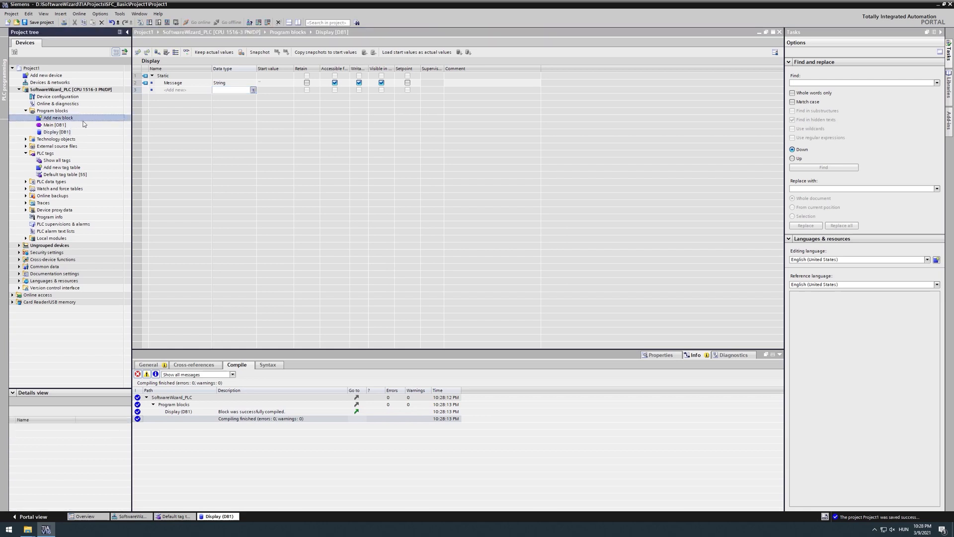
Create function block SoftwareWizard_SFC with GRAPH as its programming language.
{"action": "double_click", "coordinate": [59, 117]}
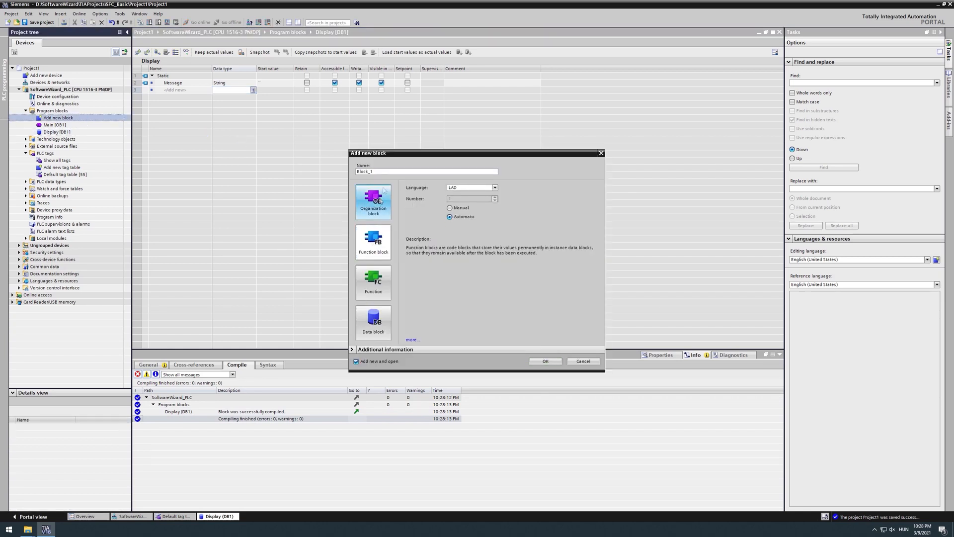
{"action": "type", "text": "Sol"}
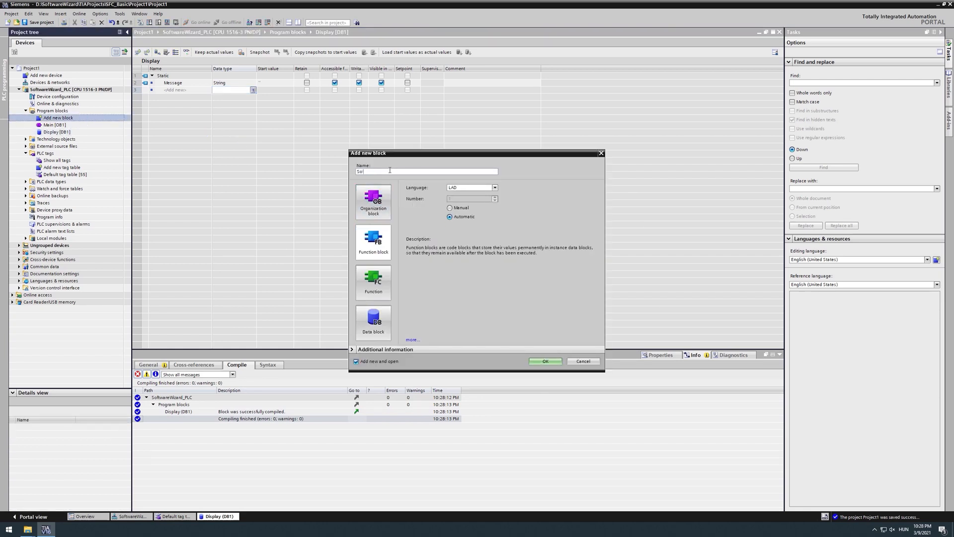
{"action": "type", "text": "SoftwareWizard"}
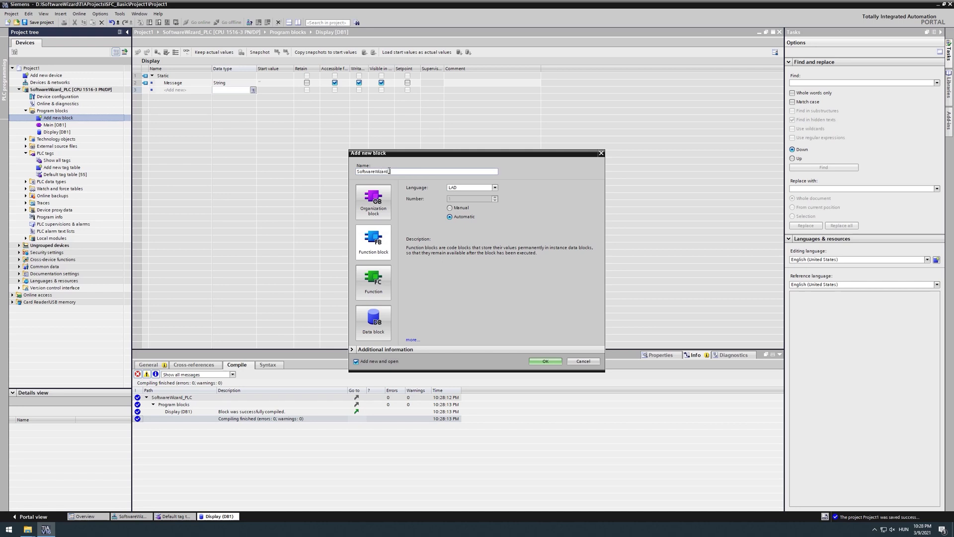
{"action": "type", "text": "_SFC"}
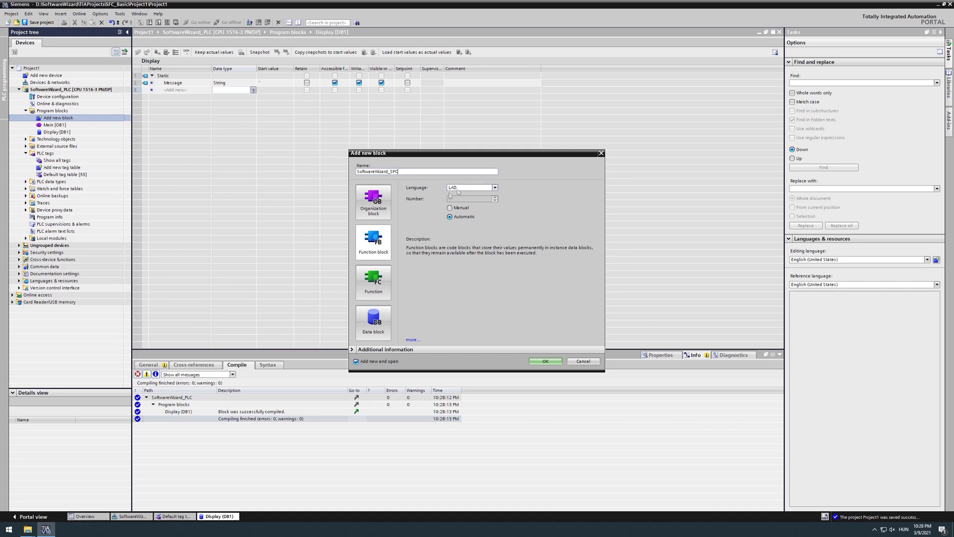
{"action": "left_click", "coordinate": [493, 187]}
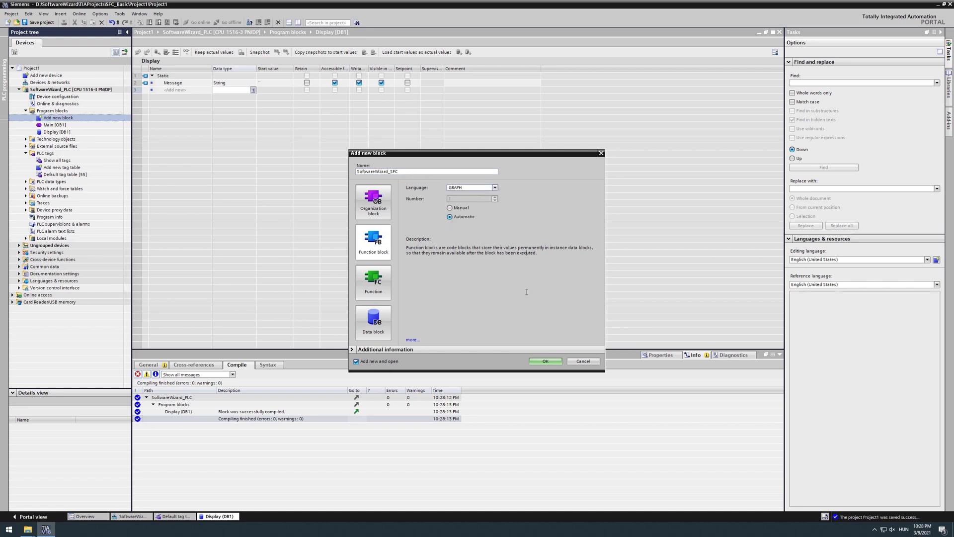
{"action": "left_click", "coordinate": [544, 361]}
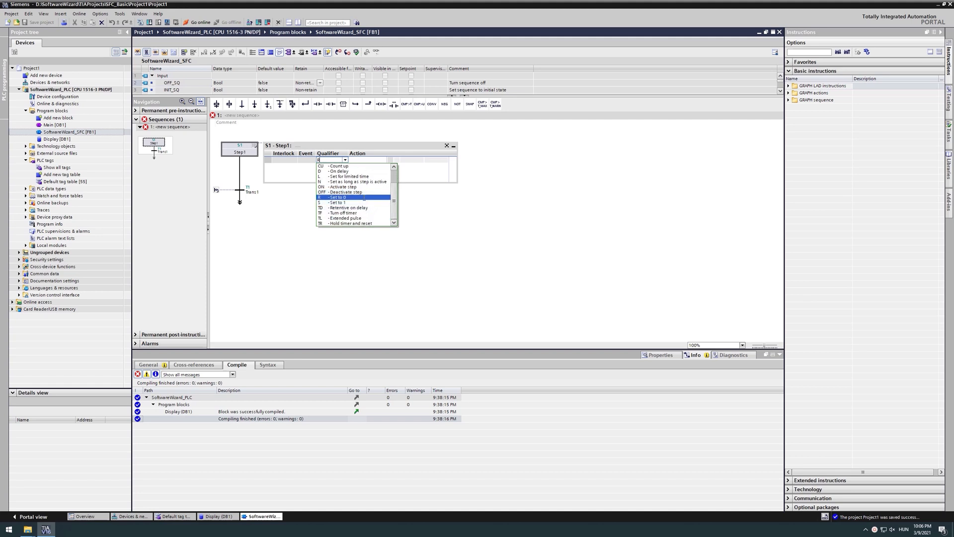
Give Step1 reset actions for the gate outputs and an N action Display.Message := ''.
{"action": "left_click", "coordinate": [323, 197]}
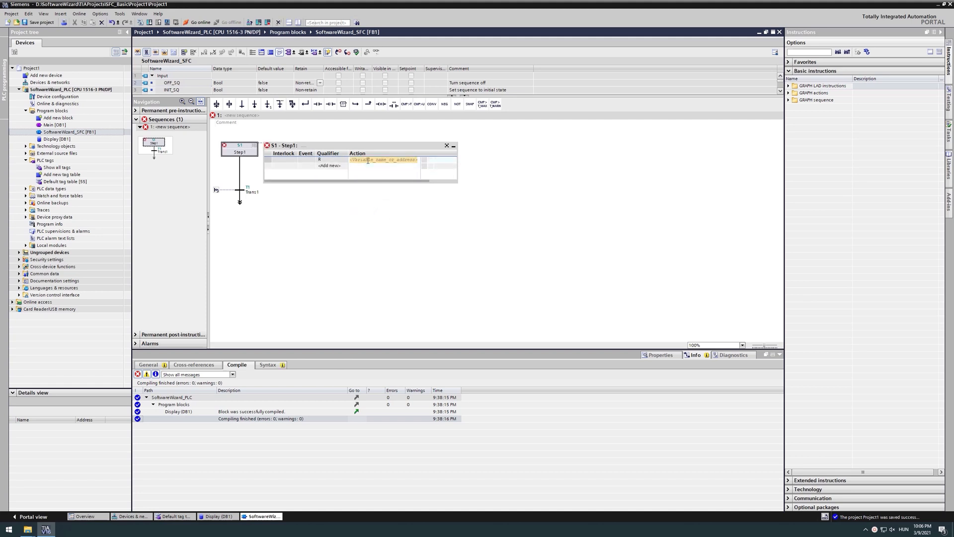
{"action": "left_click", "coordinate": [383, 160]}
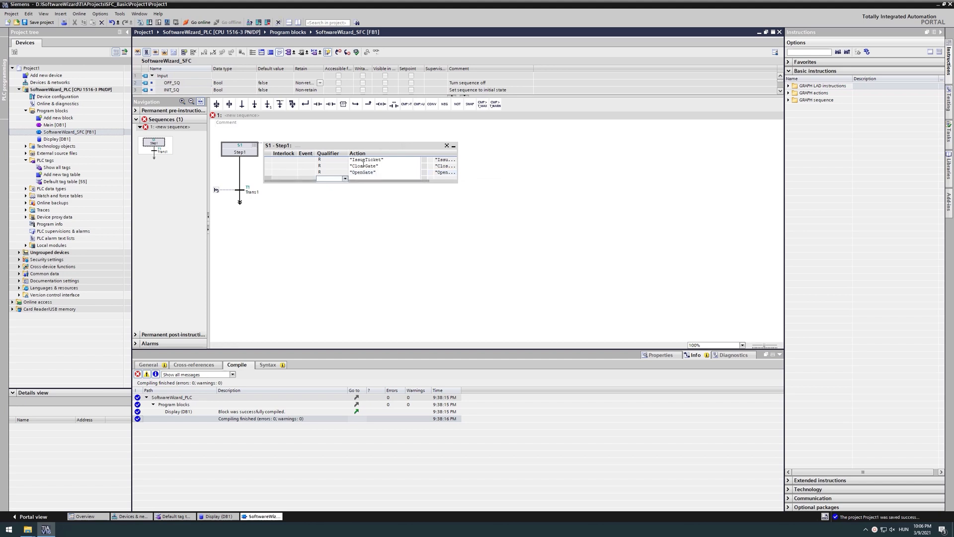
{"action": "left_click", "coordinate": [344, 177]}
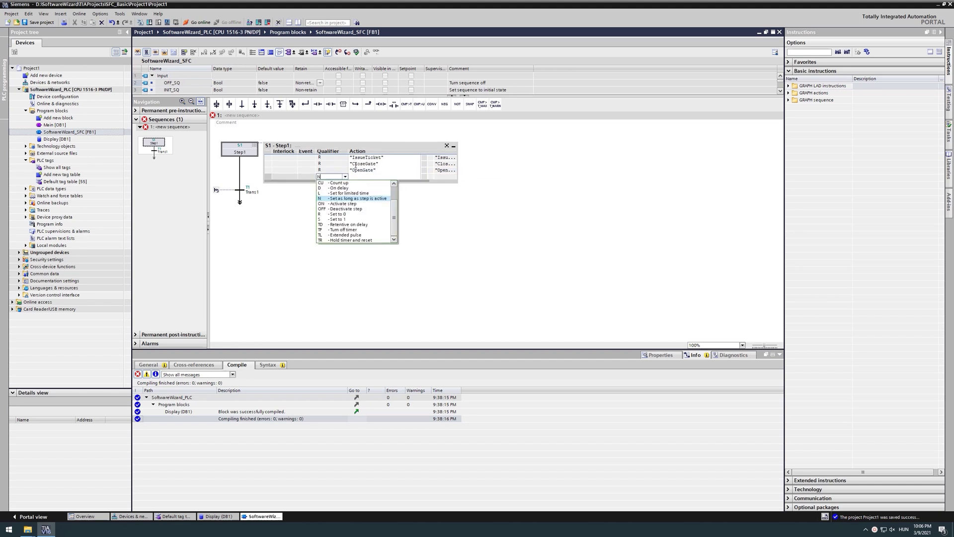
{"action": "left_click", "coordinate": [356, 198]}
{"action": "type", "text": "\"Display\".Message"}
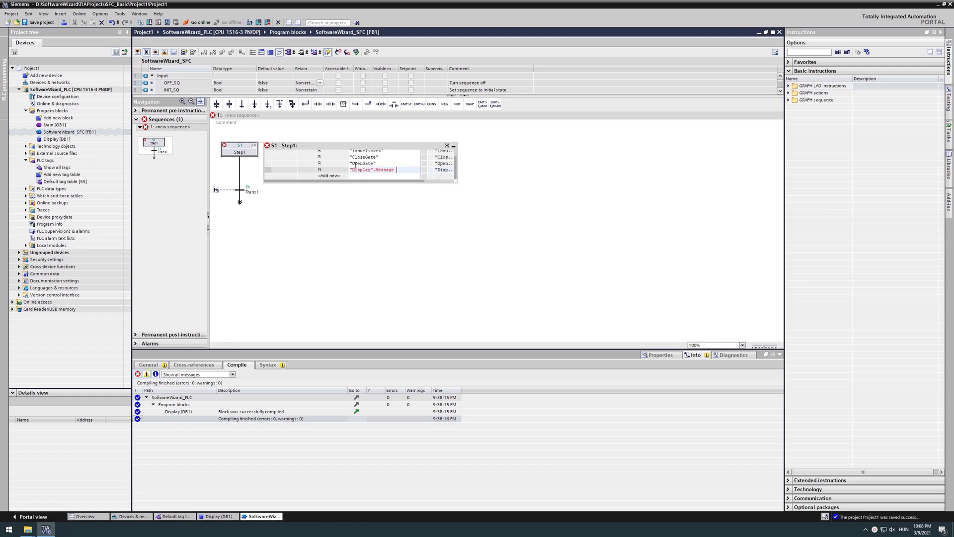
{"action": "type", "text": ":= ''"}
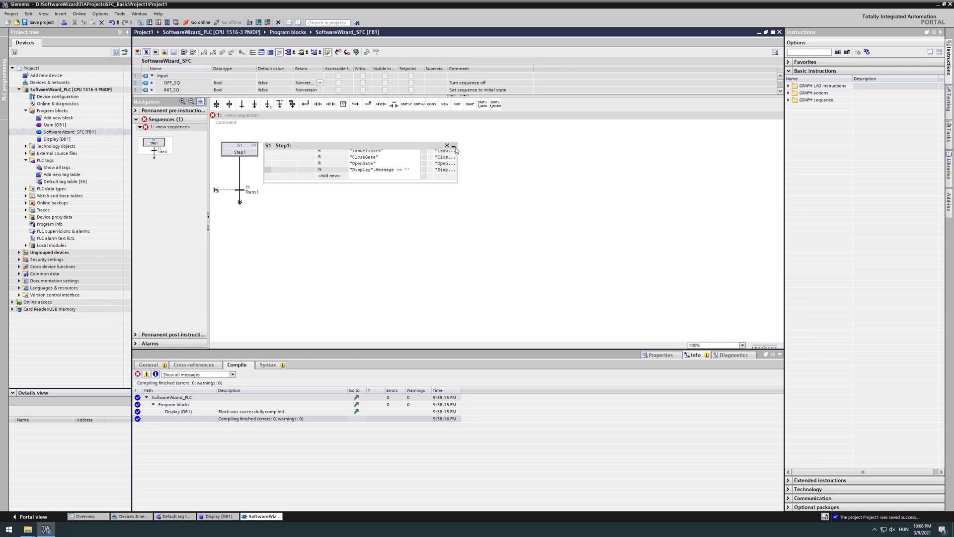
Make Trans1 test GateClosed and VehicleSensor plus negated GateOpen and TicketSensor contacts.
{"action": "left_click", "coordinate": [446, 146]}
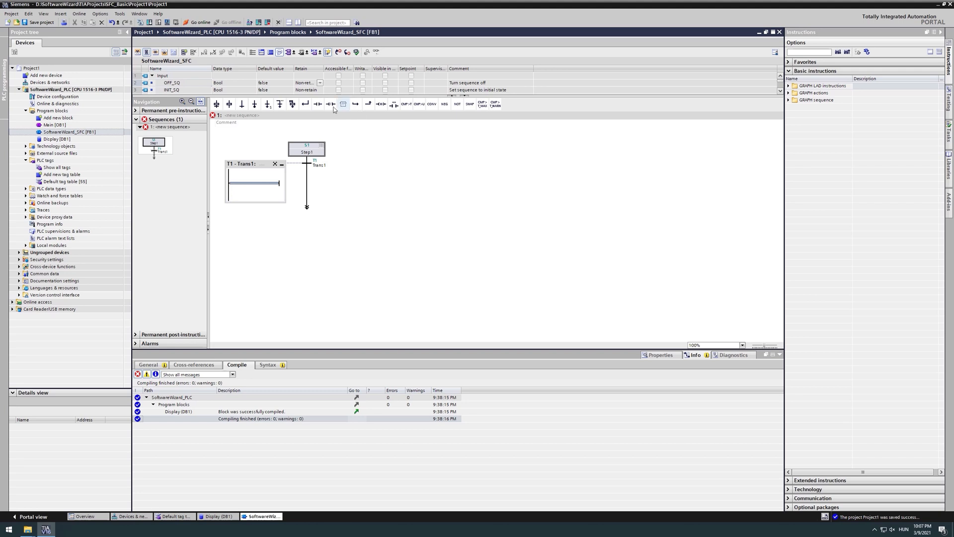
{"action": "left_click", "coordinate": [317, 103]}
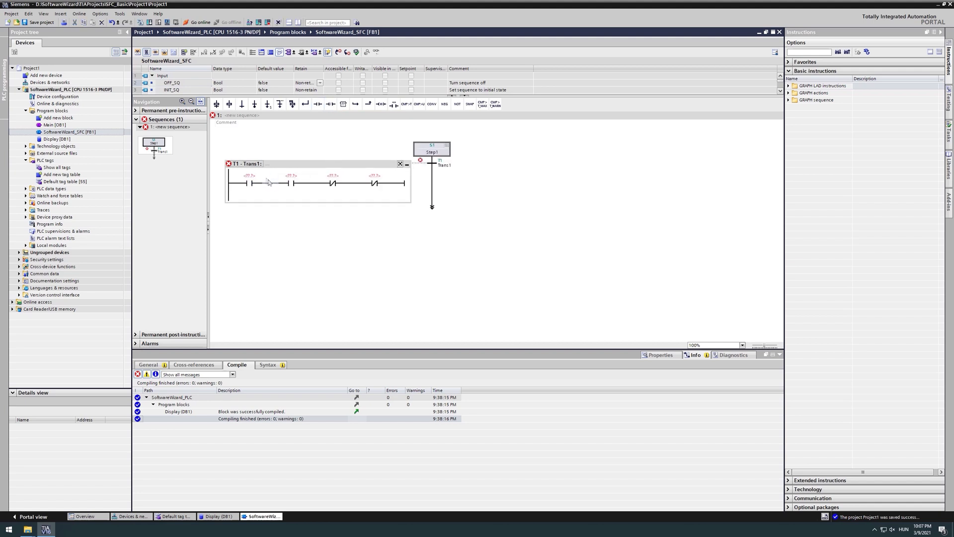
{"action": "left_click", "coordinate": [250, 176]}
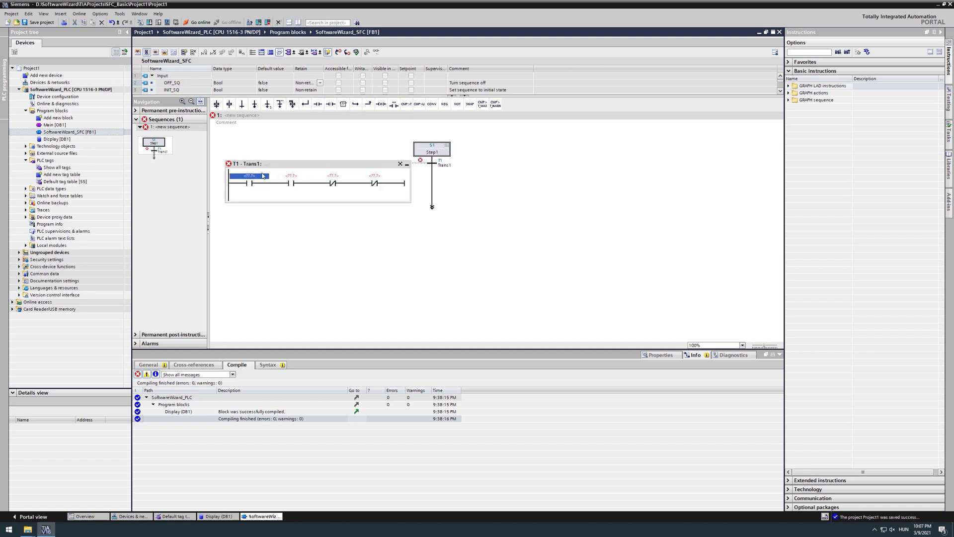
{"action": "type", "text": "GateClosed\""}
{"action": "left_click", "coordinate": [291, 178]}
{"action": "type", "text": "\"VehicleSensor"}
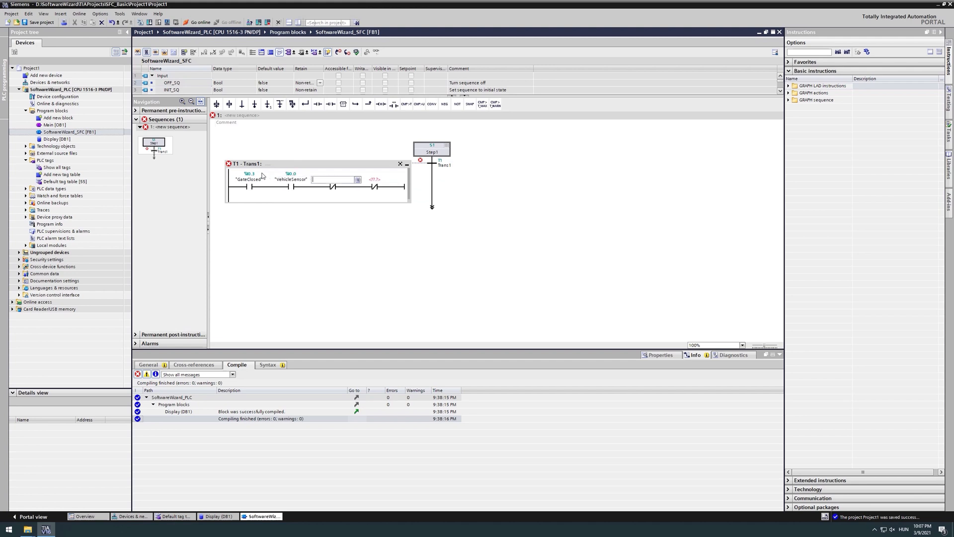
{"action": "type", "text": "GetC"}
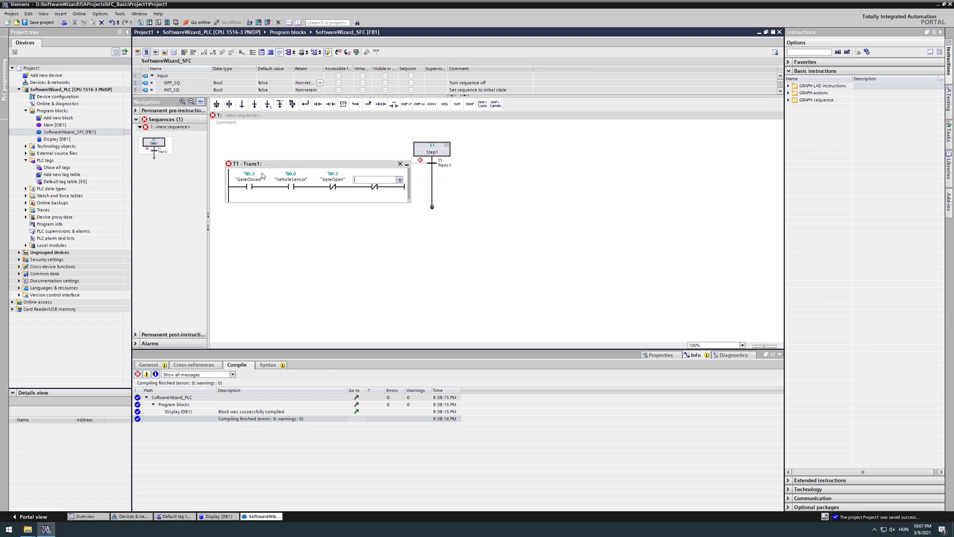
{"action": "type", "text": "\"TicketSensor\""}
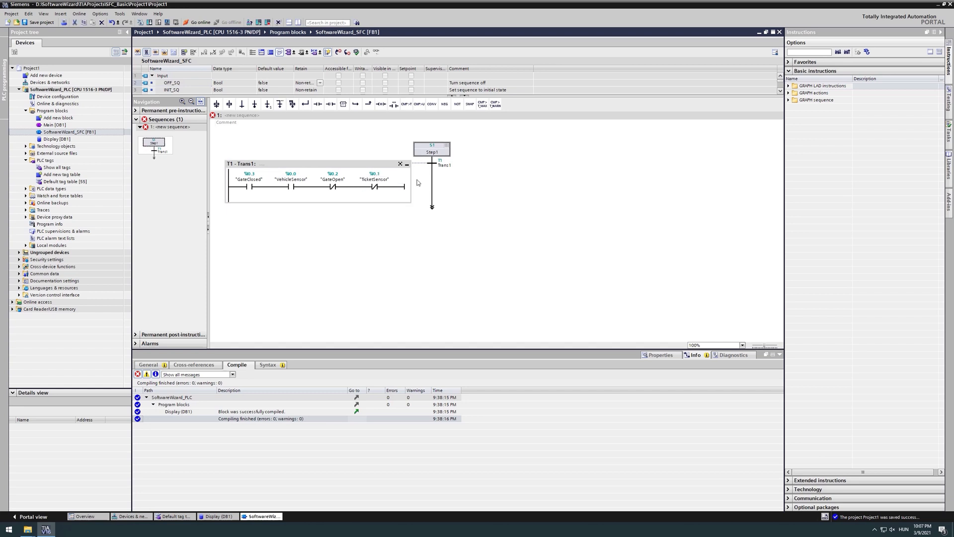
{"action": "mouse_move", "coordinate": [423, 202]}
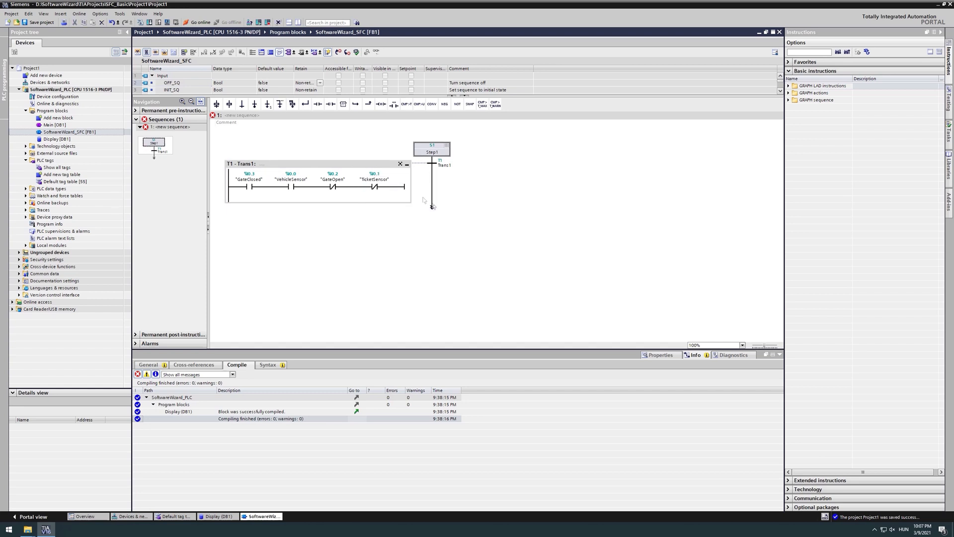
Append Step2 and Trans2 after Trans1 and add Step2's S IssueTicket action.
{"action": "right_click", "coordinate": [432, 195]}
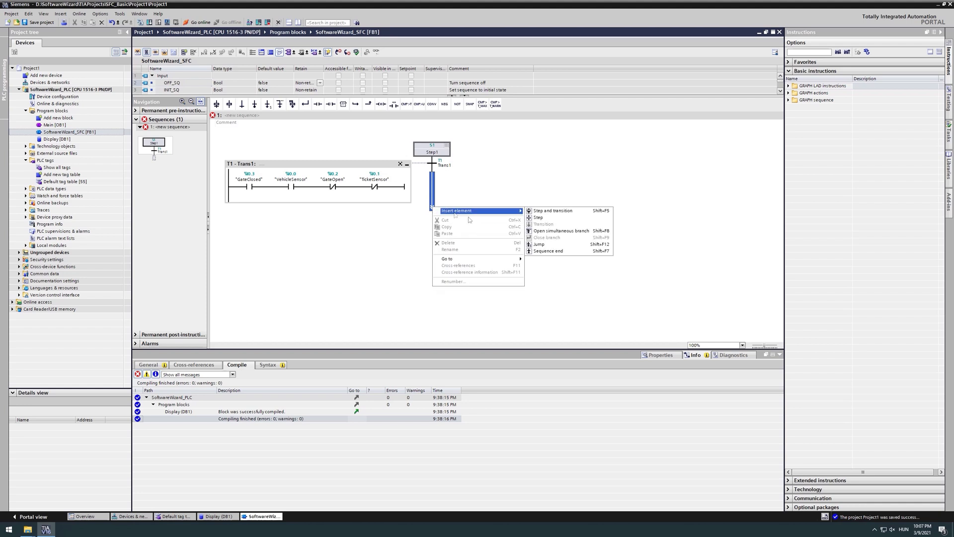
{"action": "mouse_move", "coordinate": [552, 210]}
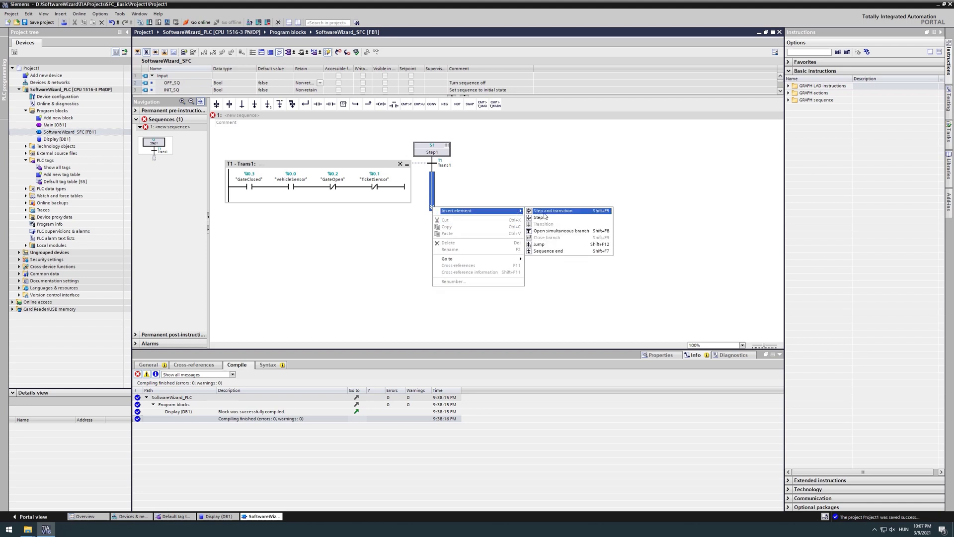
{"action": "left_click", "coordinate": [553, 211]}
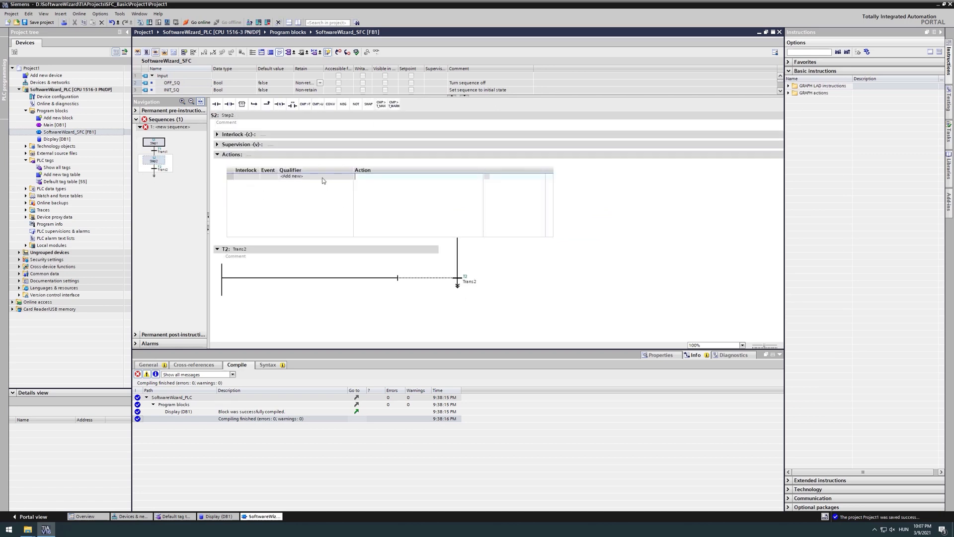
{"action": "left_click", "coordinate": [313, 177]}
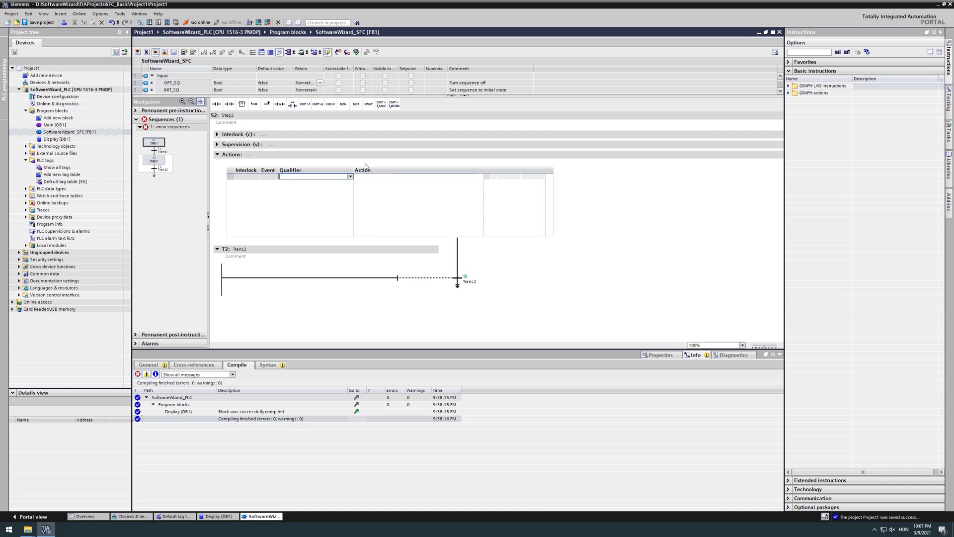
{"action": "left_click", "coordinate": [314, 176]}
{"action": "type", "text": "\"IssueTicket\""}
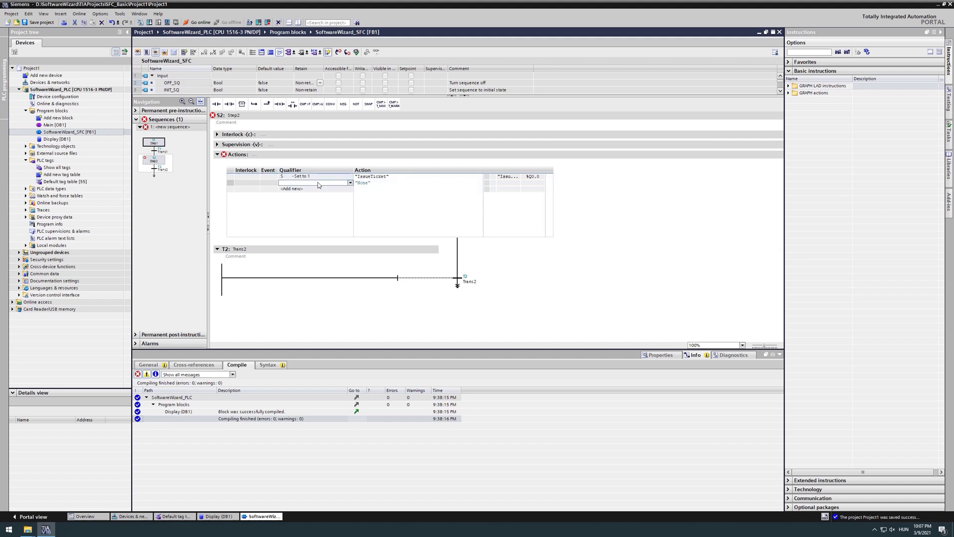
Add Step2 action N Display.Message := 'Take the ticket'.
{"action": "left_click", "coordinate": [350, 182]}
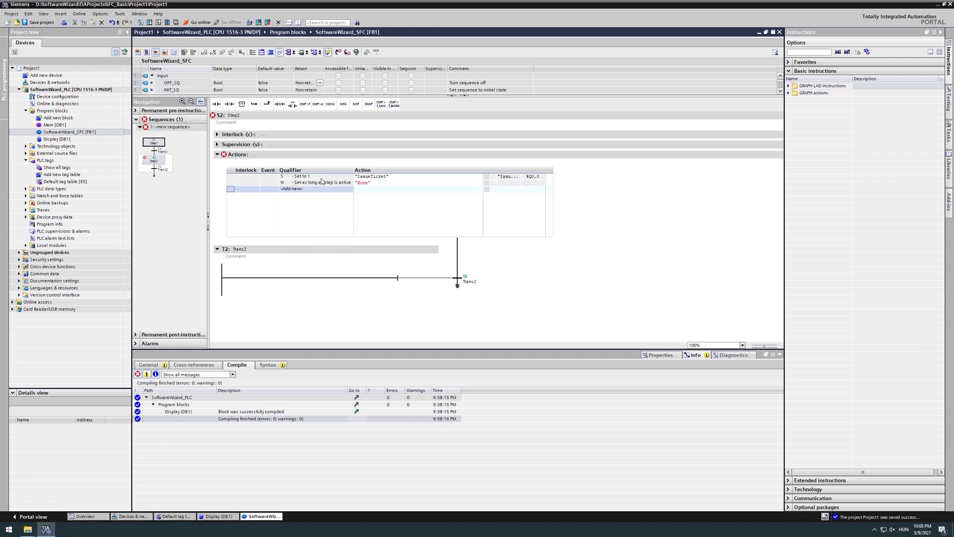
{"action": "double_click", "coordinate": [362, 183]}
{"action": "type", "text": "\"Display"}
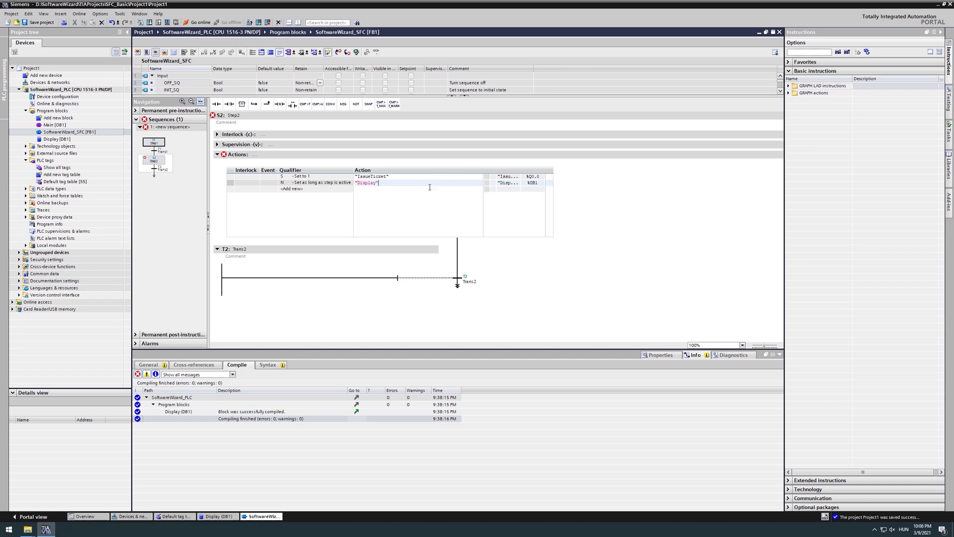
{"action": "type", "text": ".Message"}
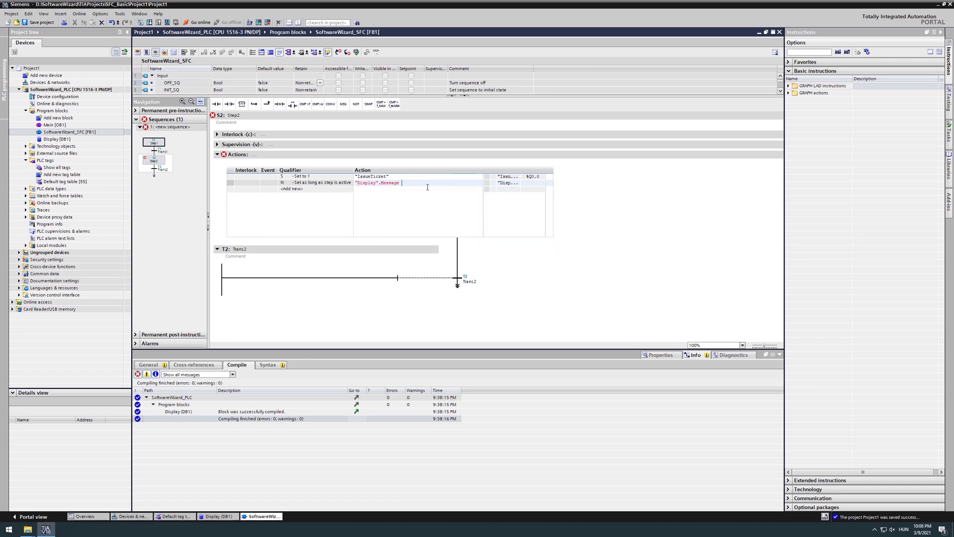
{"action": "type", "text": ":= 'Tab"}
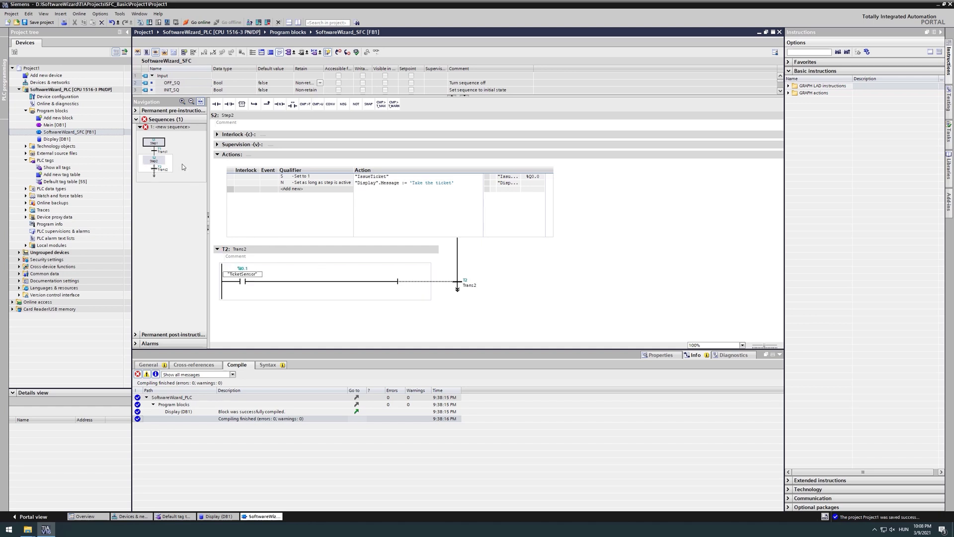
Append Step3 and Trans3 after Trans2 and add Step3 action R IssueTicket.
{"action": "right_click", "coordinate": [239, 203]}
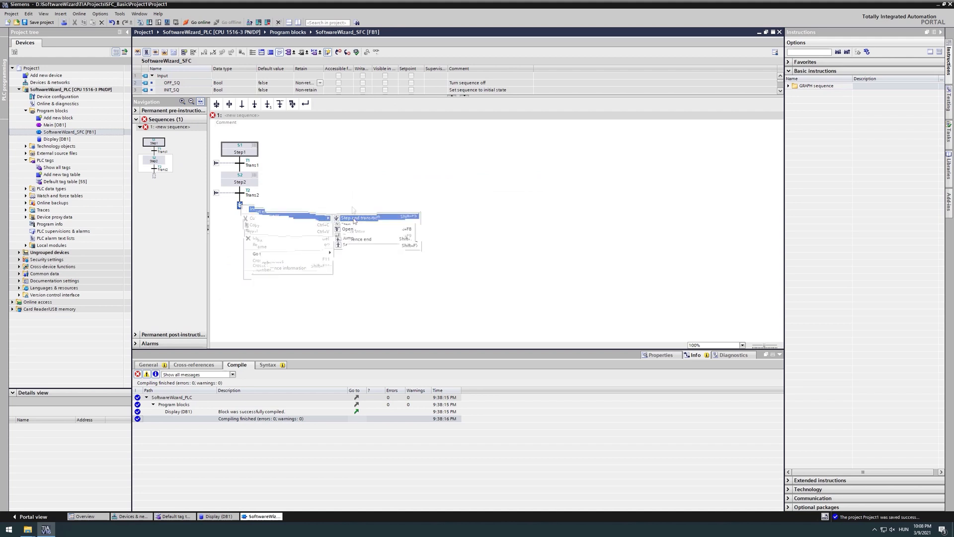
{"action": "left_click", "coordinate": [359, 217]}
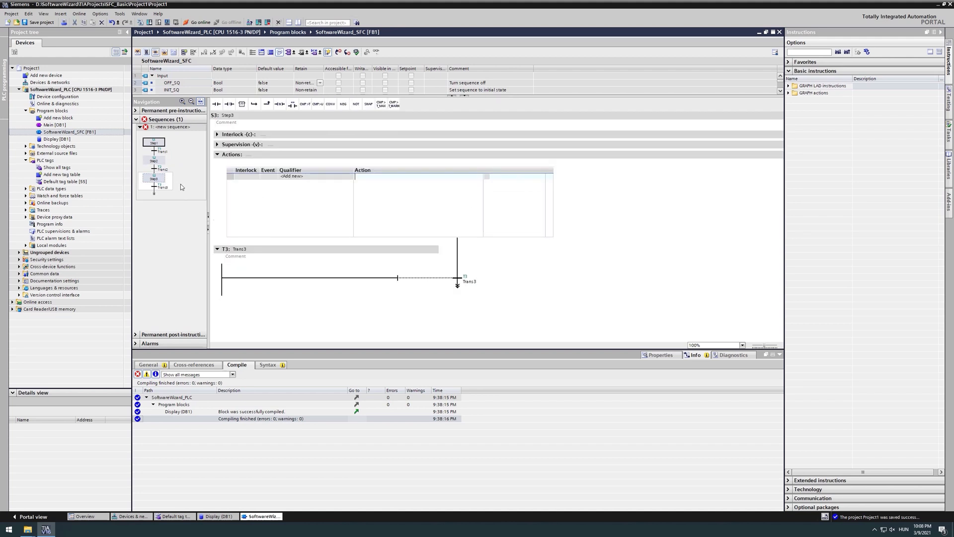
{"action": "left_click", "coordinate": [292, 177]}
{"action": "type", "text": "Lig"}
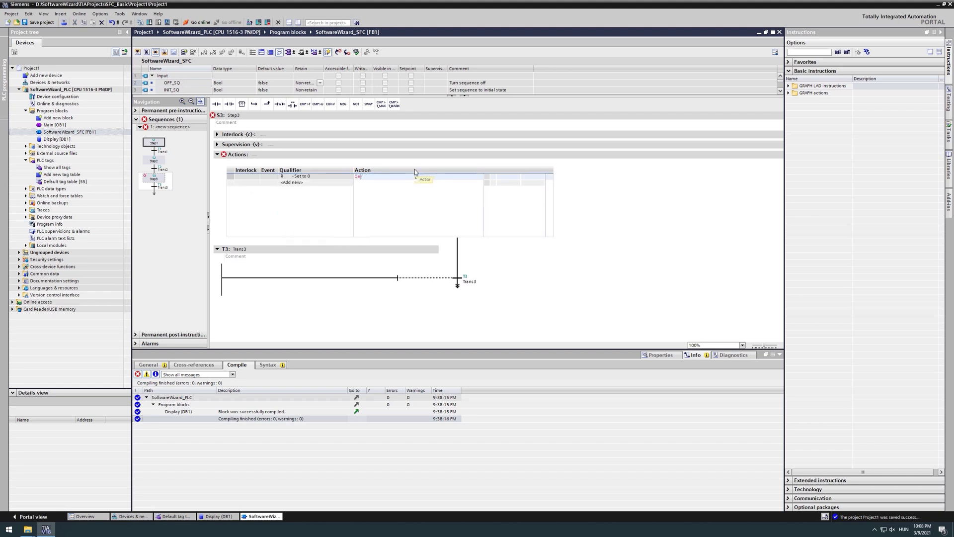
{"action": "type", "text": "IssueTicket\""}
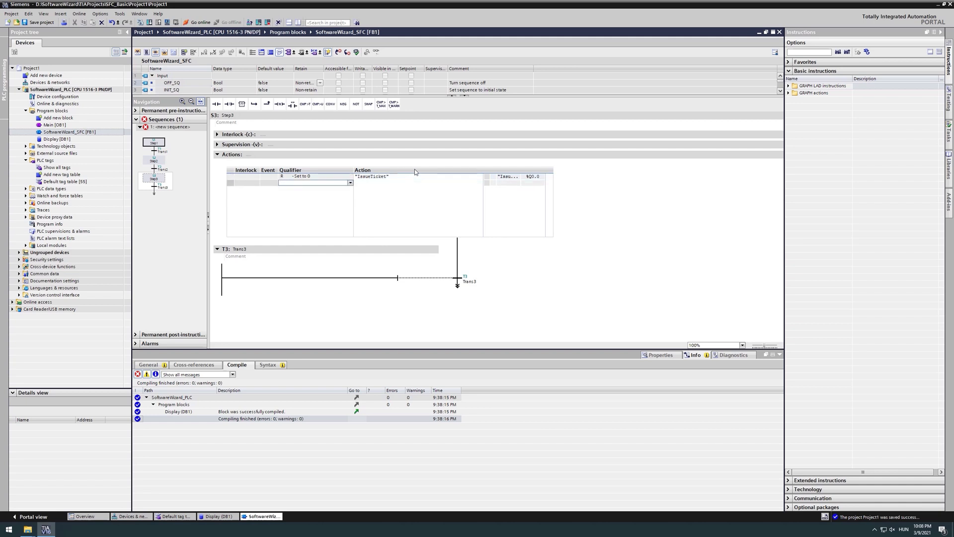
Add Step3 actions N OpenGate and N Display.Message := 'Opening gate'.
{"action": "left_click", "coordinate": [350, 183]}
{"action": "type", "text": "\"OpenGate\""}
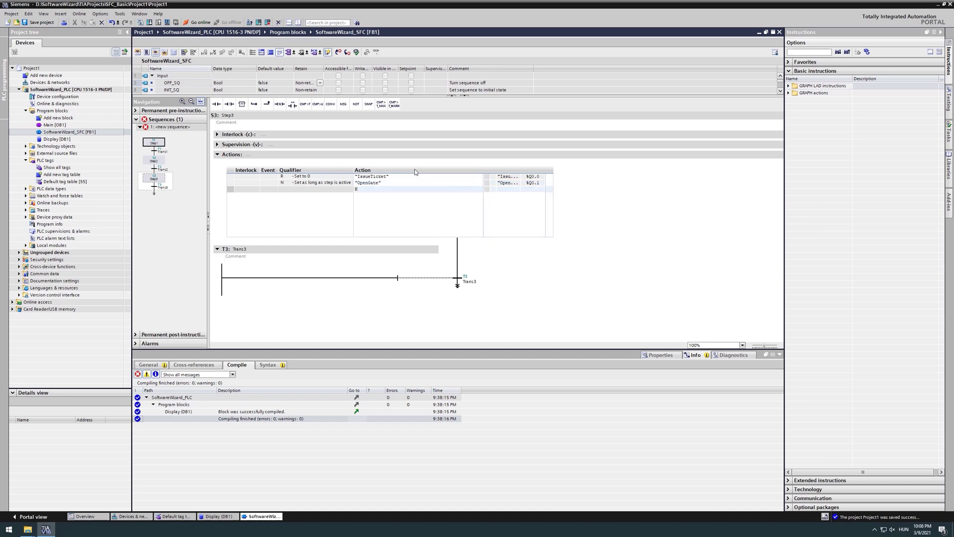
{"action": "left_click", "coordinate": [313, 189]}
{"action": "type", "text": "\"Display\".Message :="}
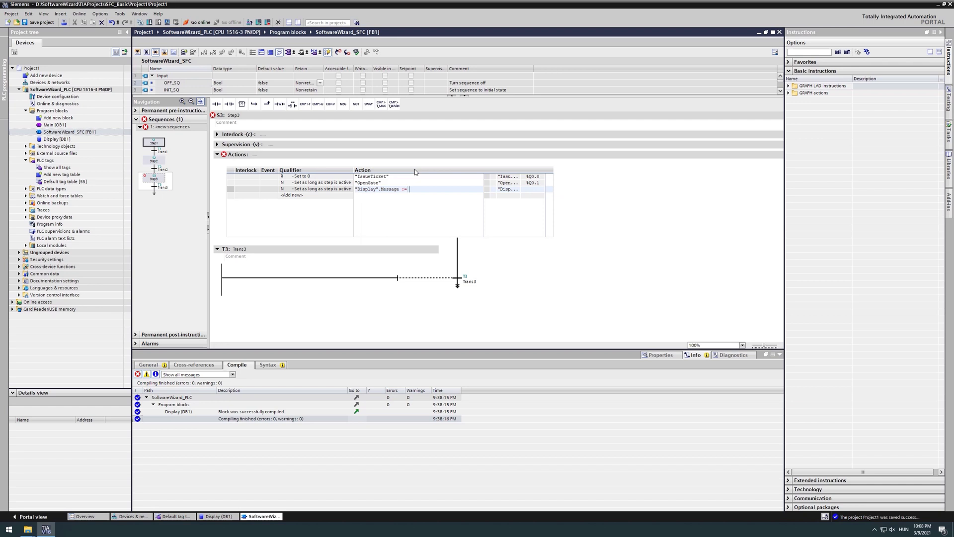
{"action": "type", "text": "'Opening gate"}
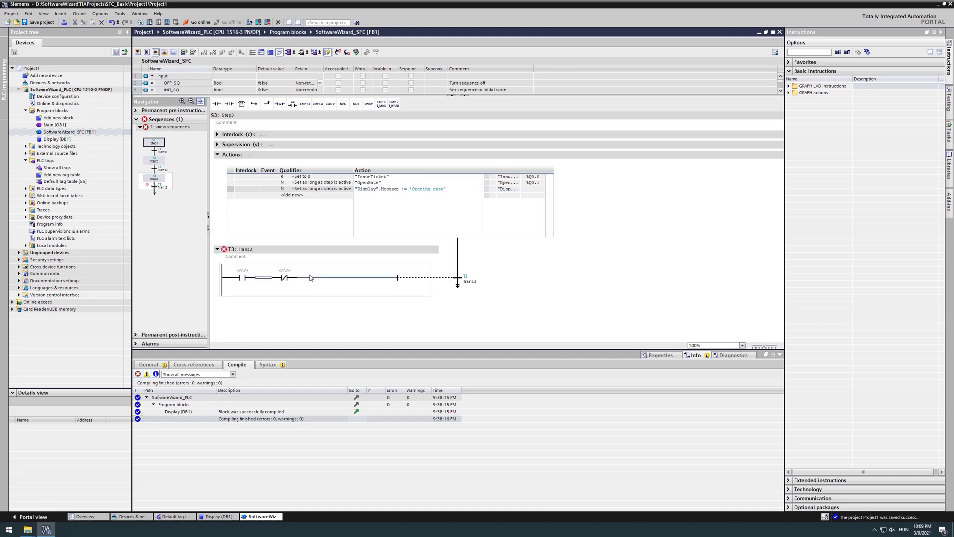
{"action": "type", "text": "Ga"}
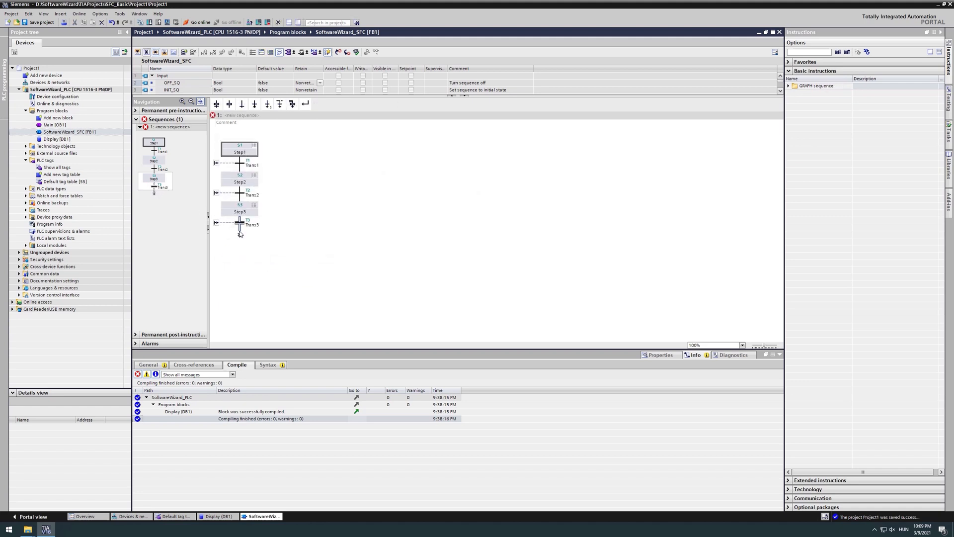
Append Step4 and Trans4 after Trans3 with Step4 action N Display.Message := 'Go'.
{"action": "right_click", "coordinate": [239, 233]}
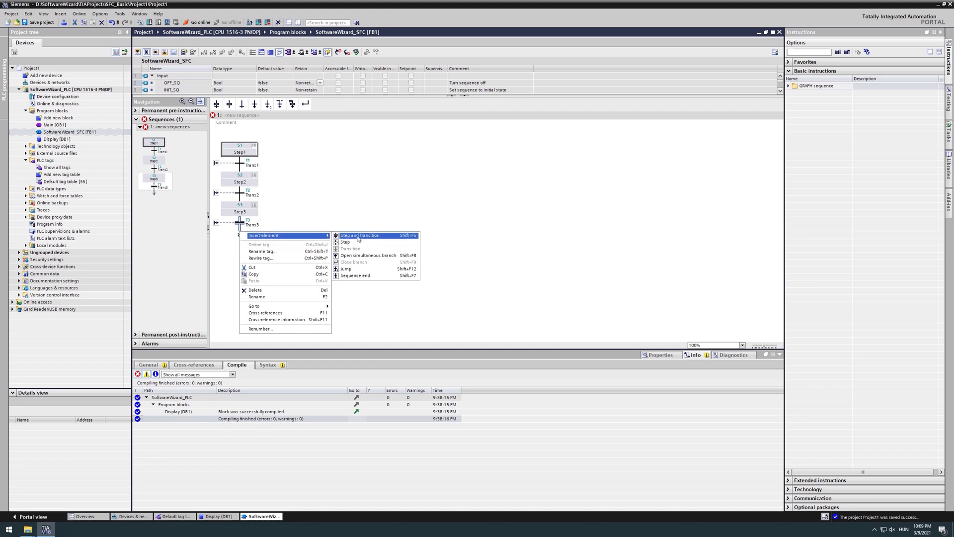
{"action": "left_click", "coordinate": [360, 235]}
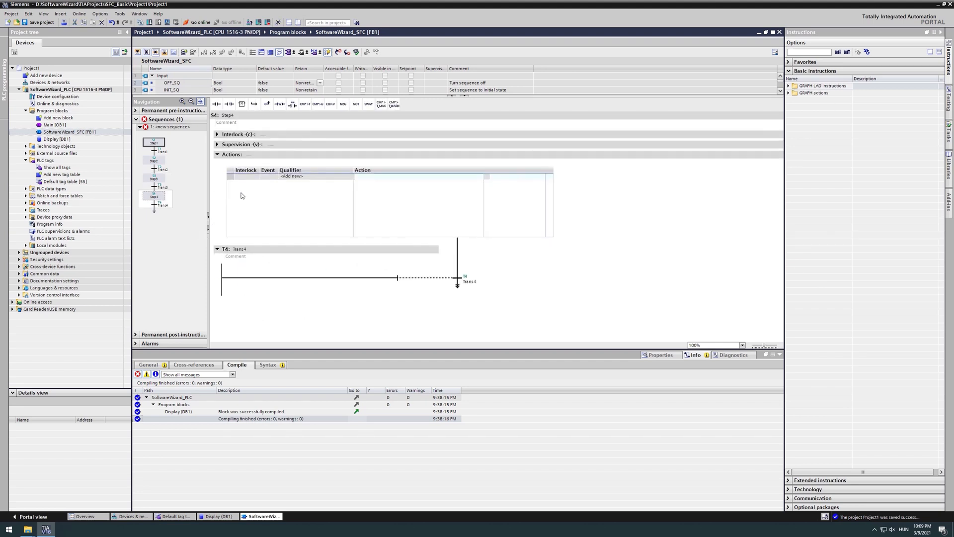
{"action": "left_click", "coordinate": [315, 176]}
{"action": "type", "text": "\"Display\".Message"}
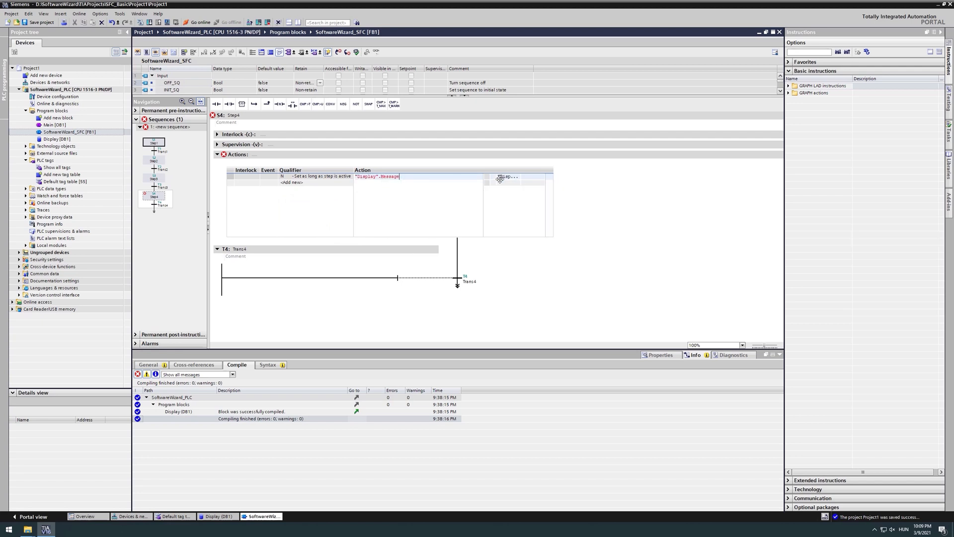
{"action": "type", "text": ":= \"Go'"}
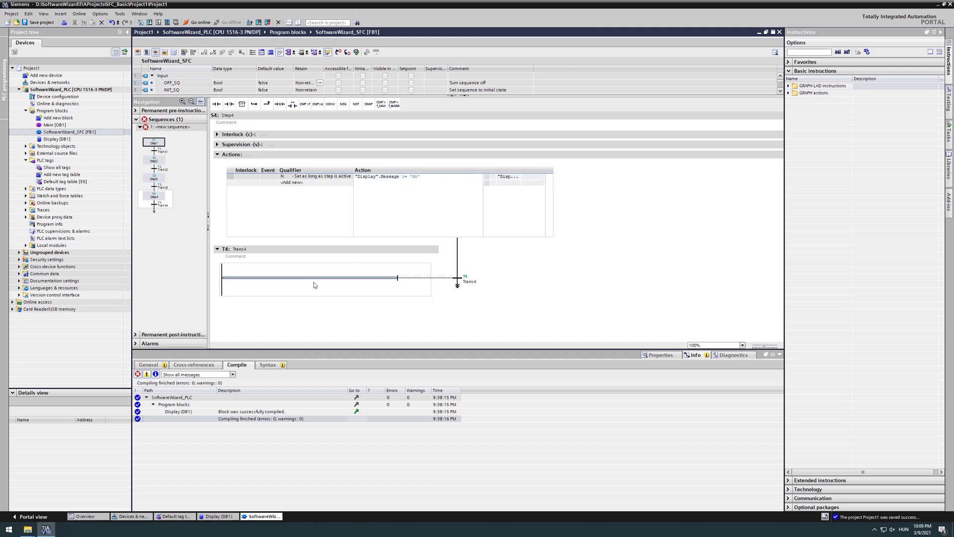
{"action": "mouse_move", "coordinate": [360, 266]}
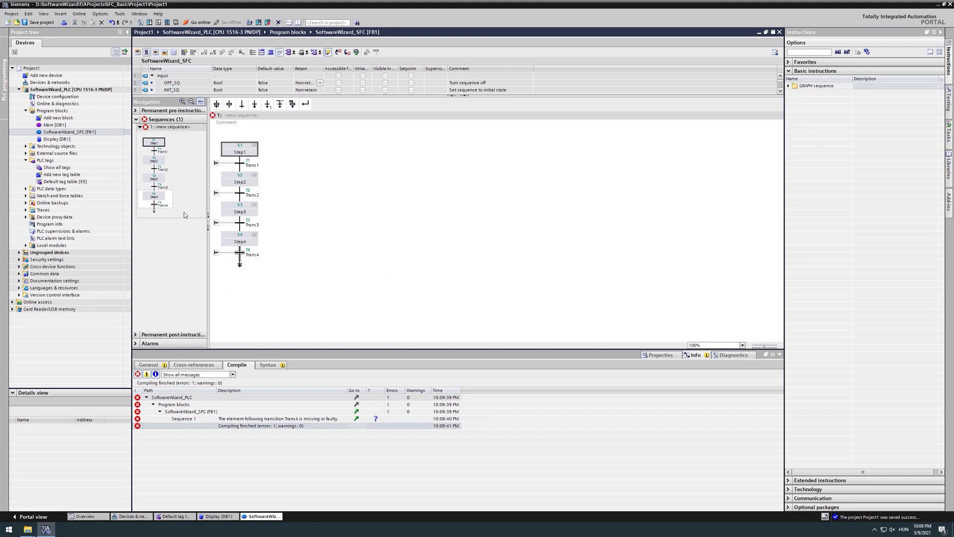
Append Step5 and Trans5 after Trans4 with Step5 action D CloseGate, T#3s.
{"action": "right_click", "coordinate": [239, 262]}
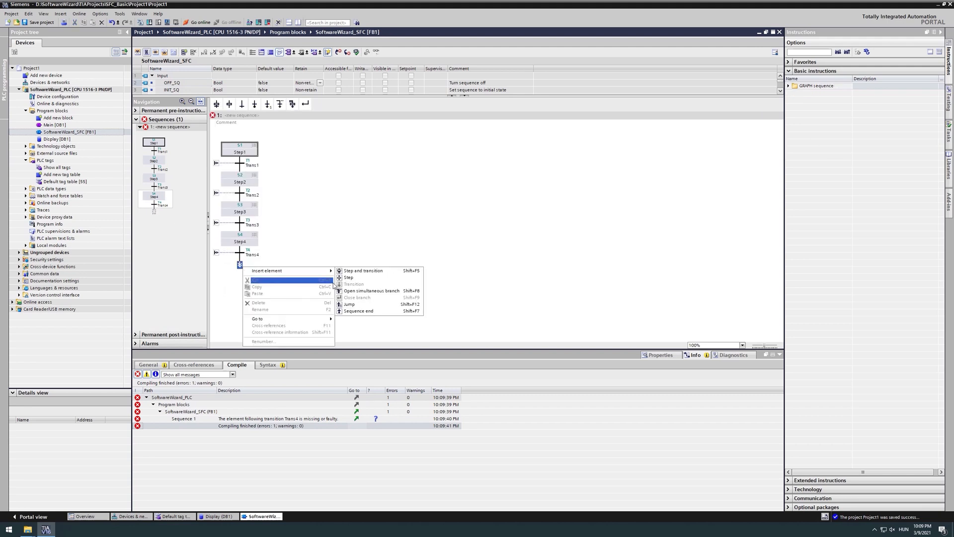
{"action": "left_click", "coordinate": [363, 270]}
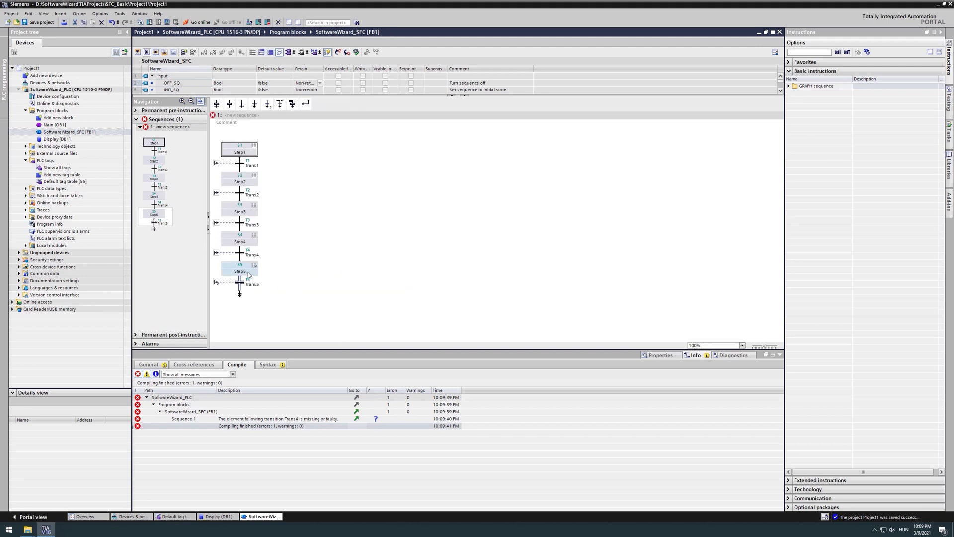
{"action": "left_click", "coordinate": [239, 271]}
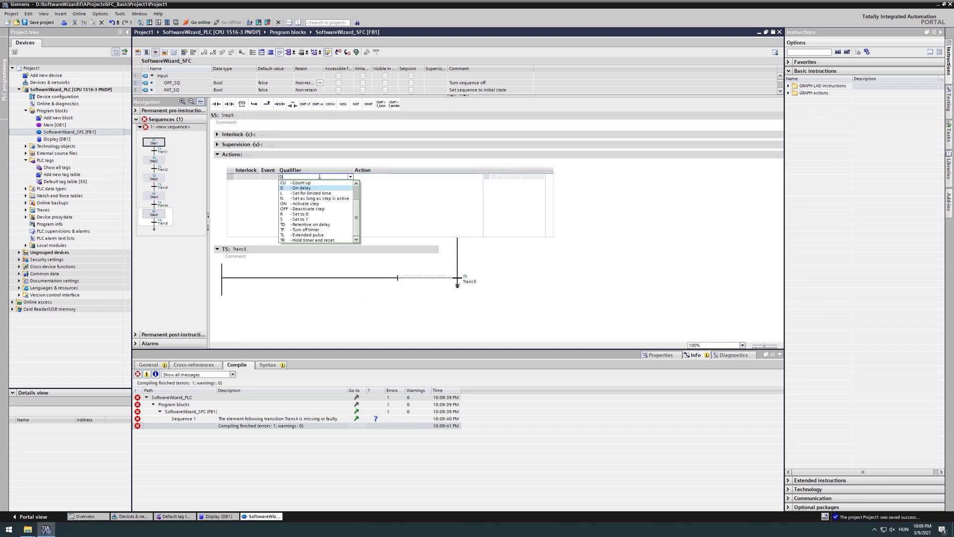
{"action": "left_click", "coordinate": [301, 187]}
{"action": "type", "text": "\"CloseGate\","}
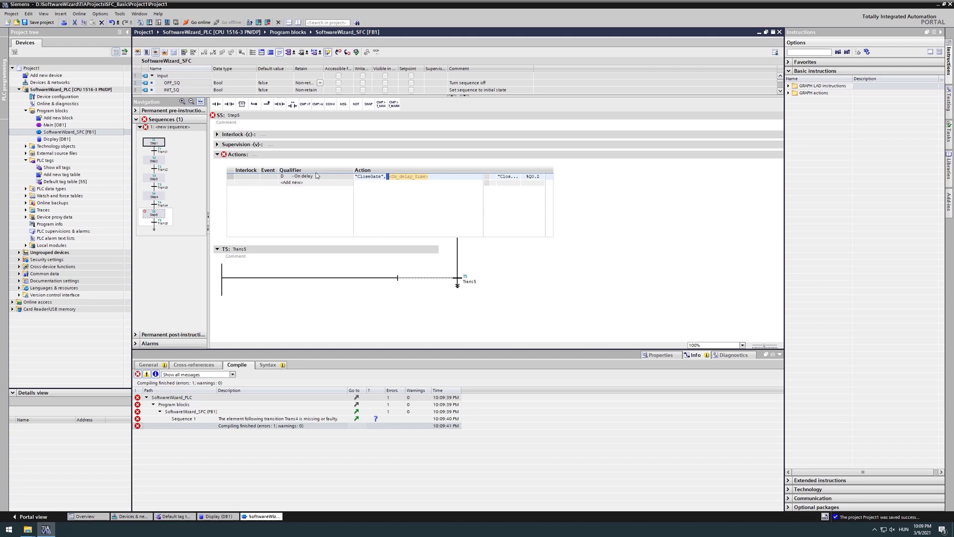
{"action": "type", "text": "t#3s"}
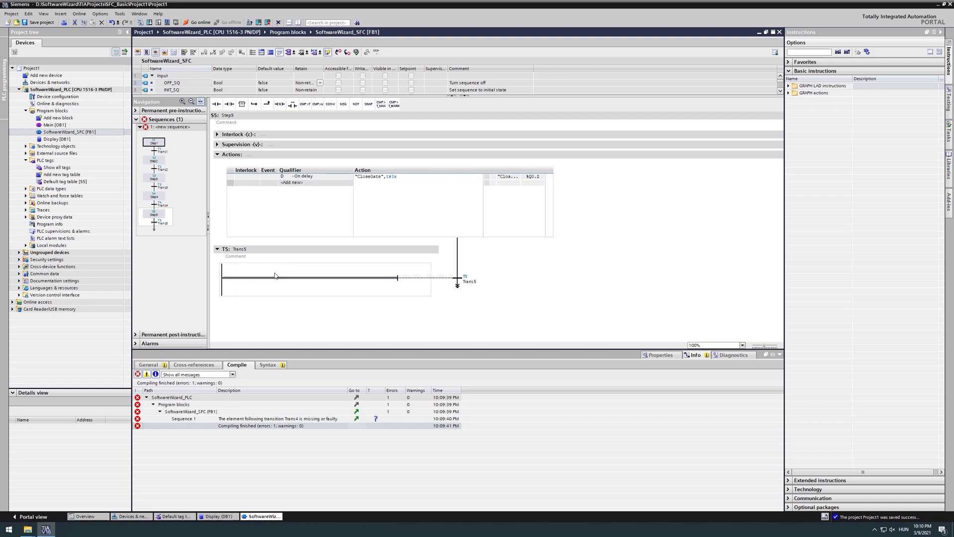
Make Trans5 check the GateClosed contact.
{"action": "left_click", "coordinate": [304, 278]}
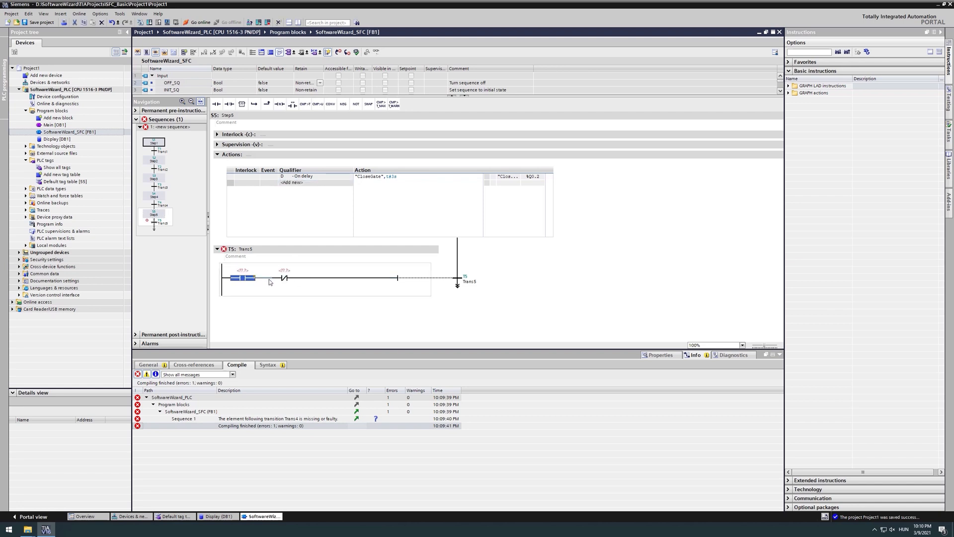
{"action": "type", "text": "GateClosed\""}
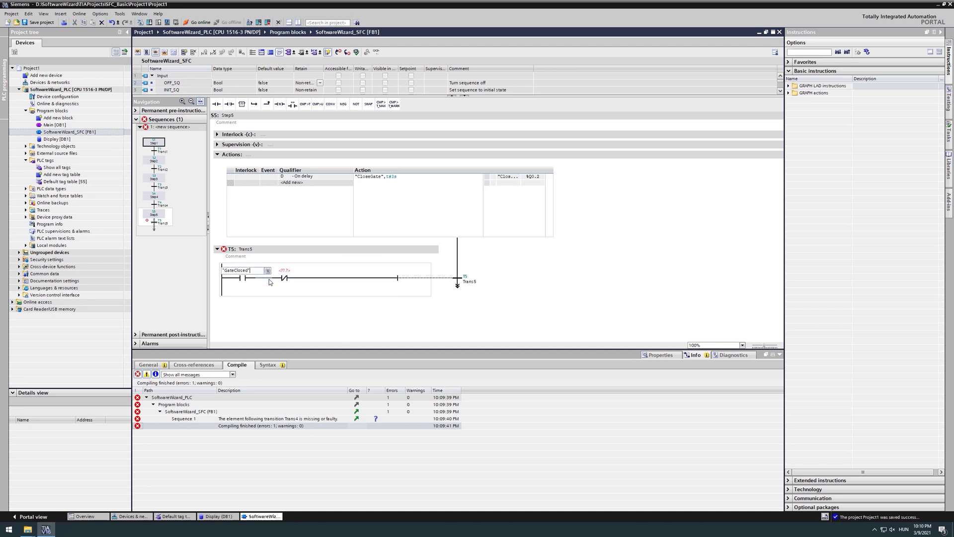
{"action": "type", "text": "GateOp"}
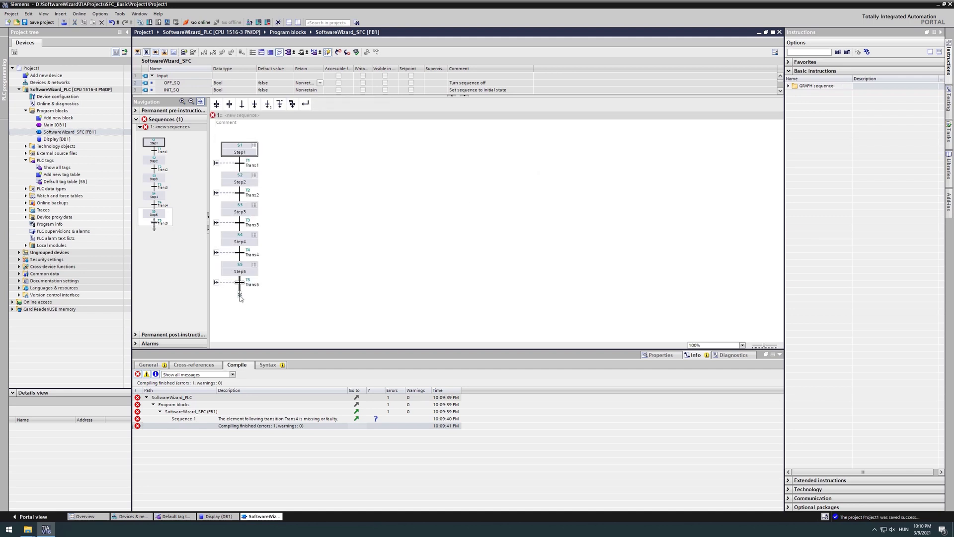
{"action": "right_click", "coordinate": [240, 293]}
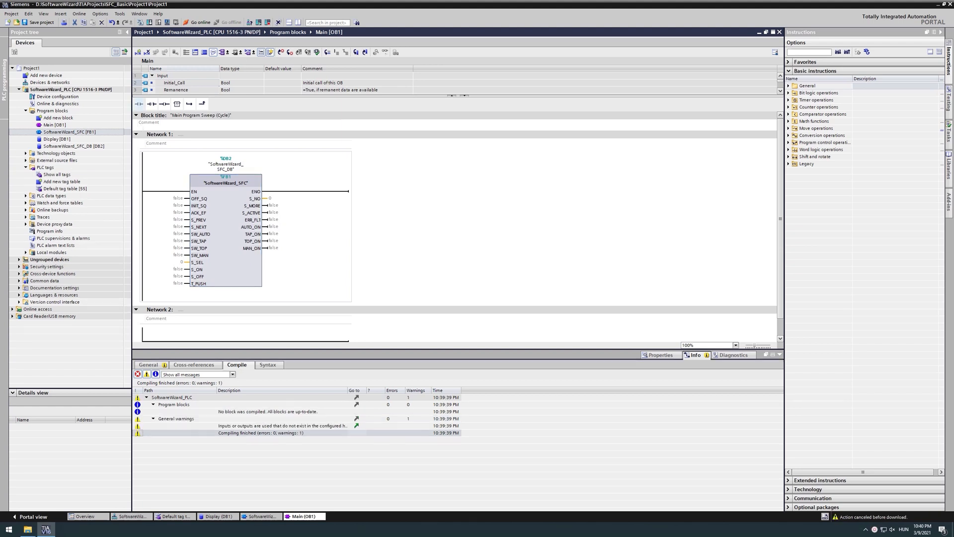
Download the program to SoftwareWizard_PLC, confirm Load, and finish with zero errors.
{"action": "left_click", "coordinate": [72, 89]}
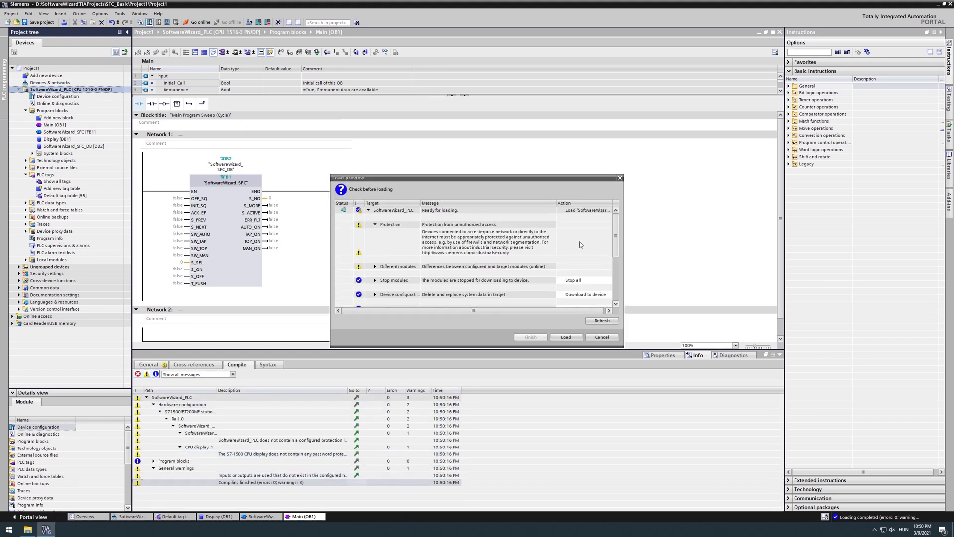
{"action": "left_click", "coordinate": [566, 336]}
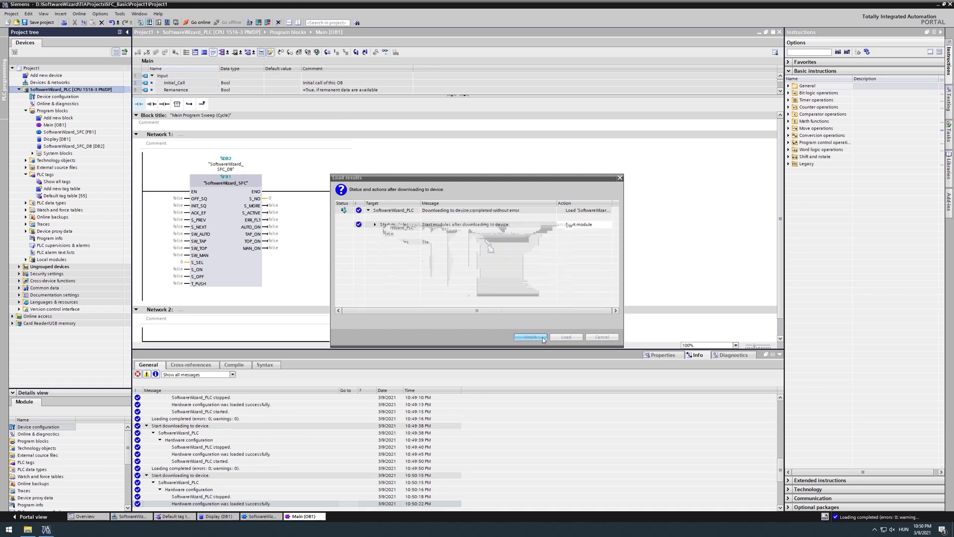
{"action": "left_click", "coordinate": [530, 336]}
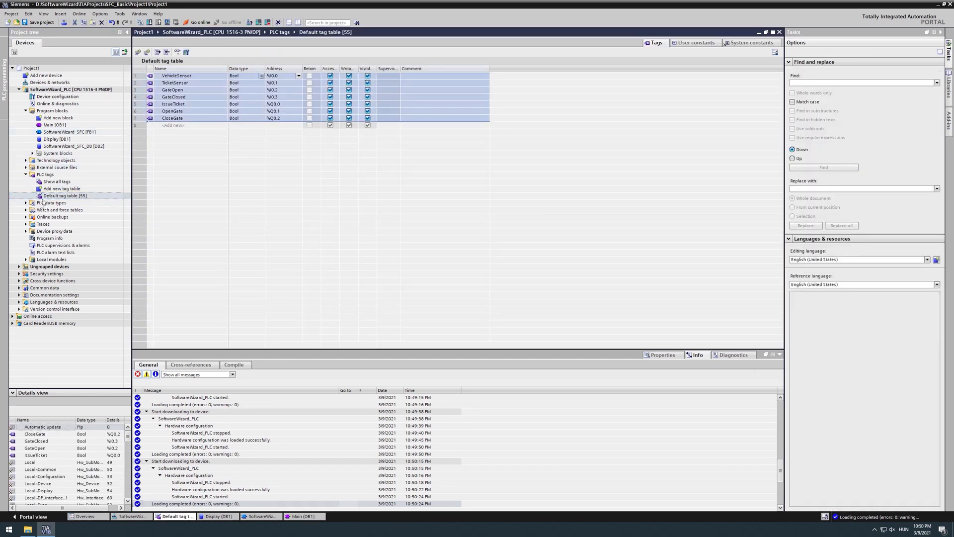
Open Watch table_1 and add the "Display".Message tag alongside the seven gate tags.
{"action": "left_click", "coordinate": [25, 209]}
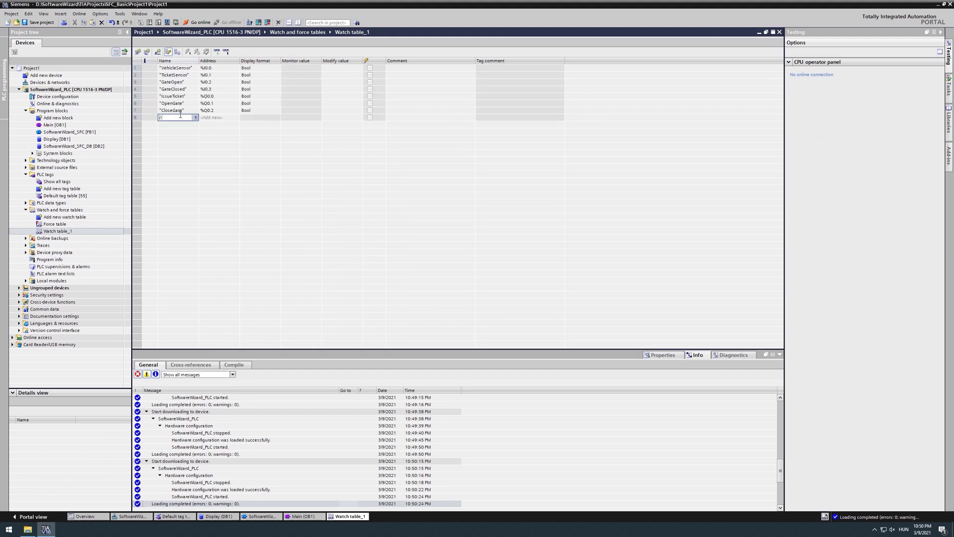
{"action": "type", "text": "Display\".Message"}
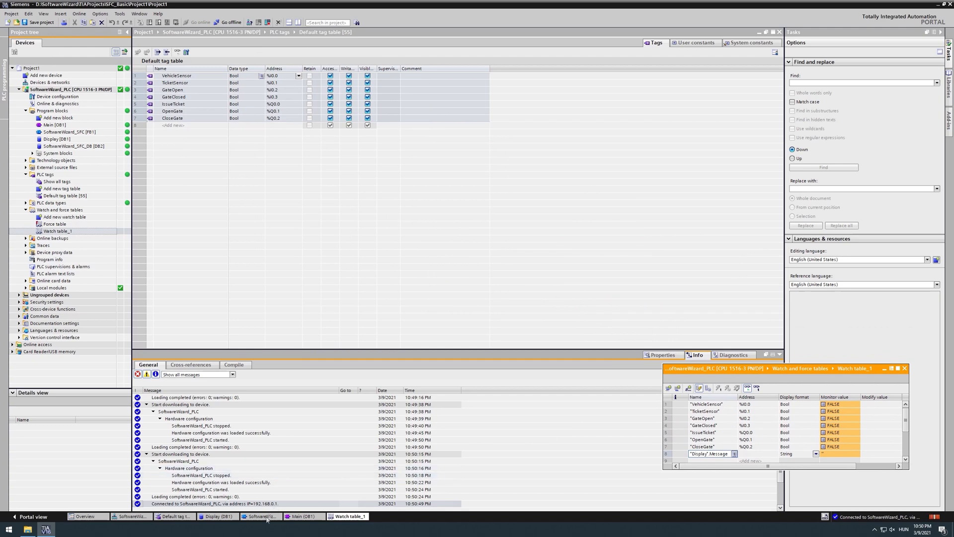
Return to the monitored SFC block and enter test sensor values in the watch table.
{"action": "left_click", "coordinate": [261, 515]}
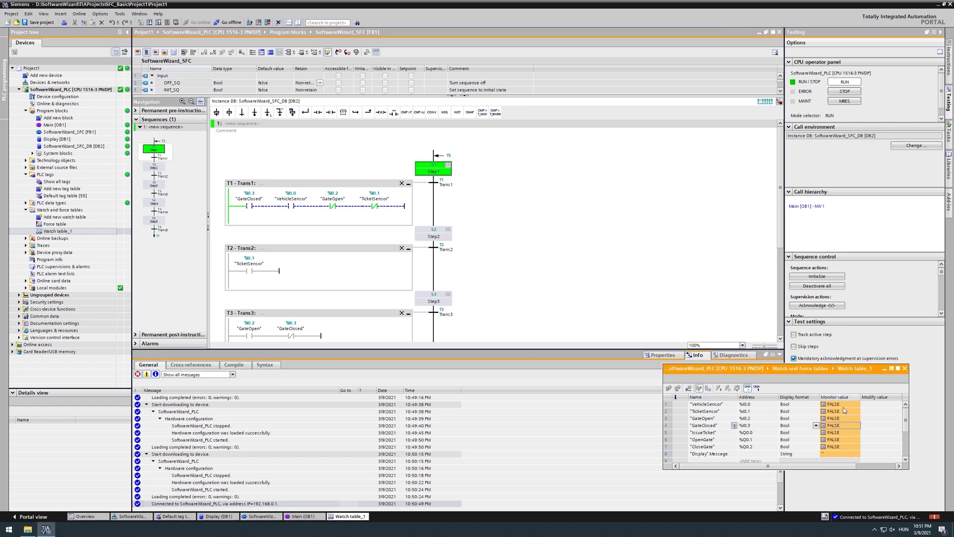
{"action": "left_click", "coordinate": [840, 425]}
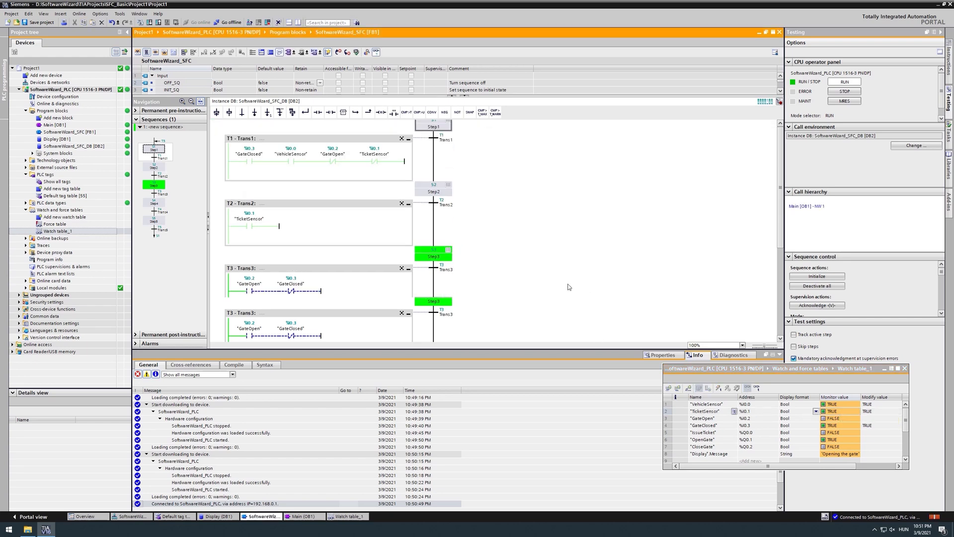
{"action": "scroll", "scroll_direction": "down", "scroll_amount": 3}
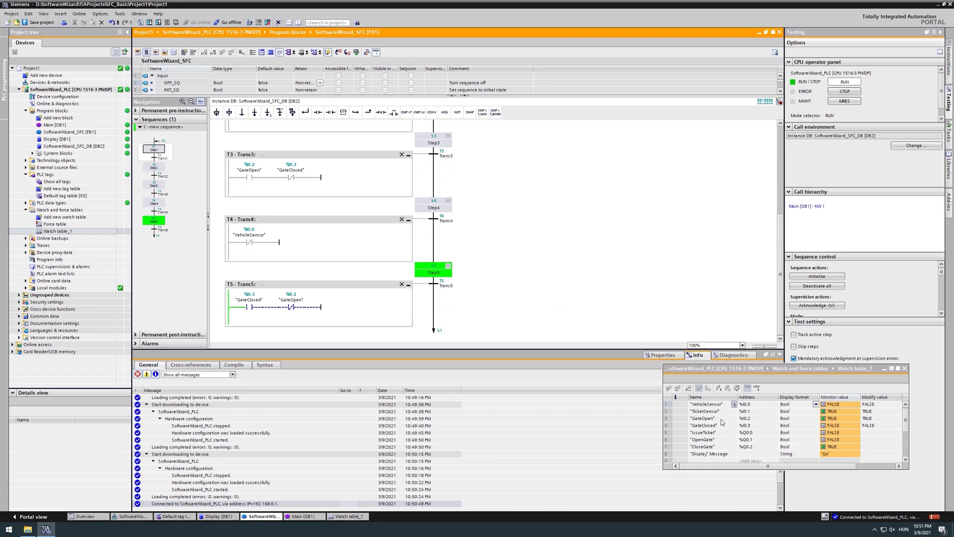
{"action": "mouse_move", "coordinate": [837, 422]}
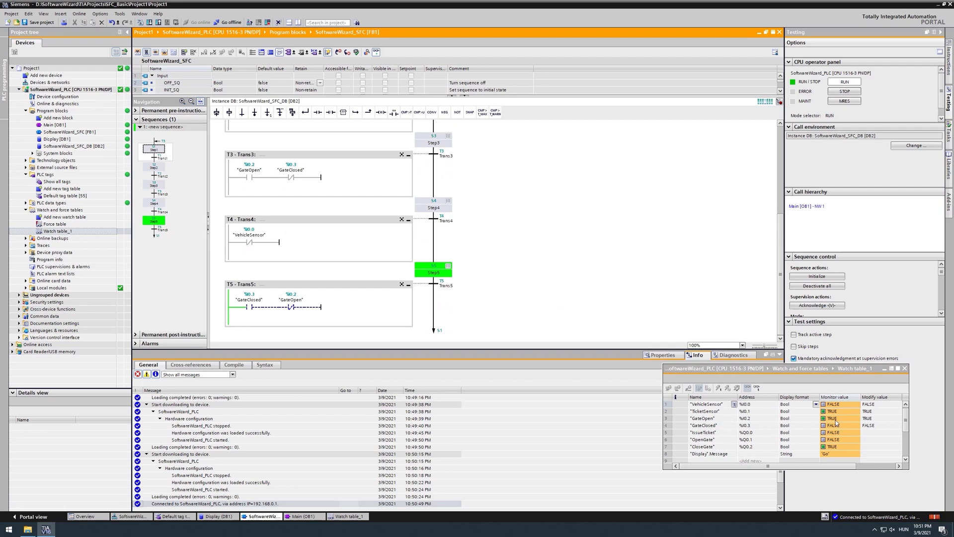